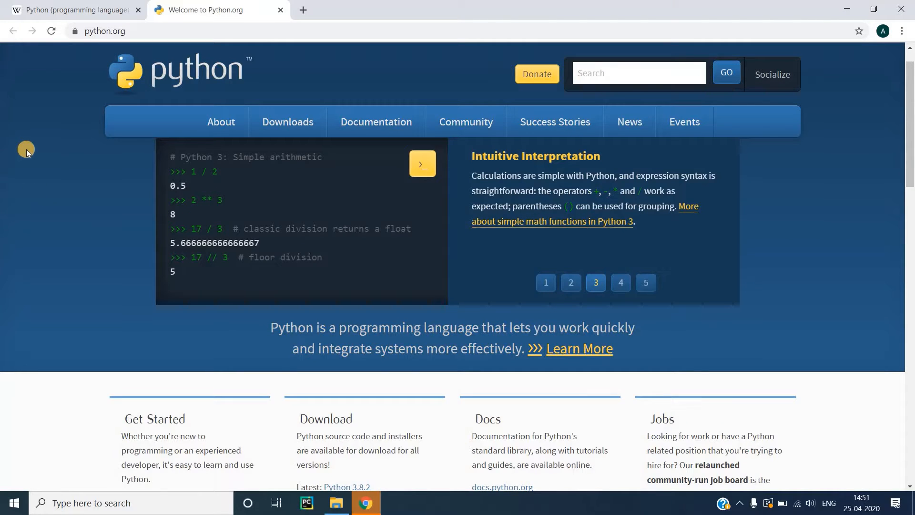
{"action": "mouse_move", "coordinate": [41, 213]}
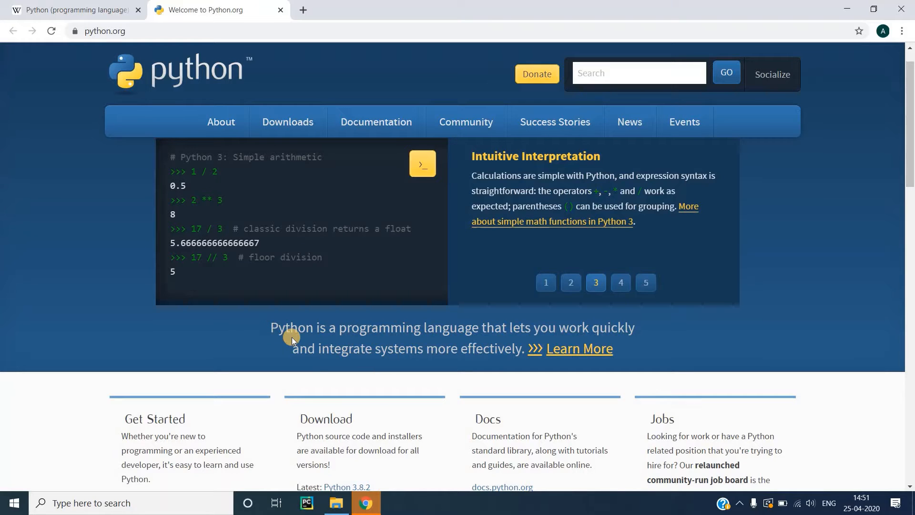
{"action": "mouse_move", "coordinate": [437, 330]}
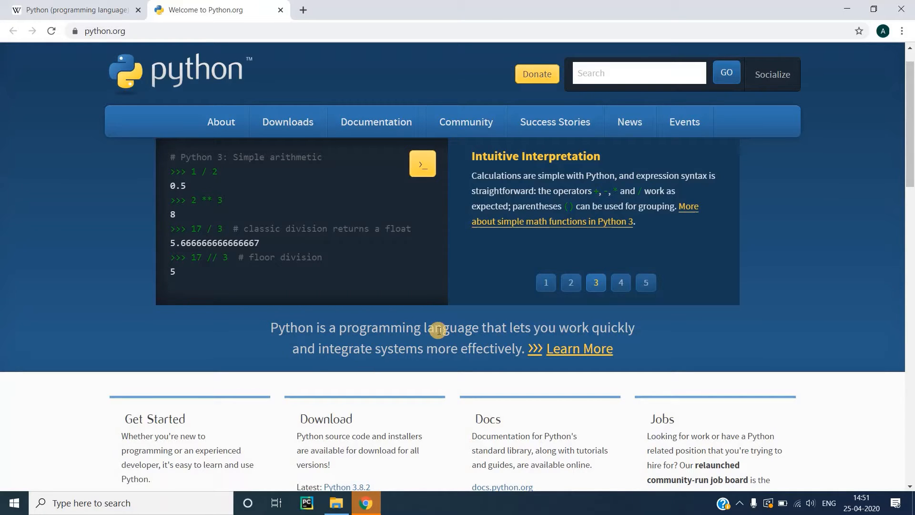
{"action": "mouse_move", "coordinate": [376, 353]}
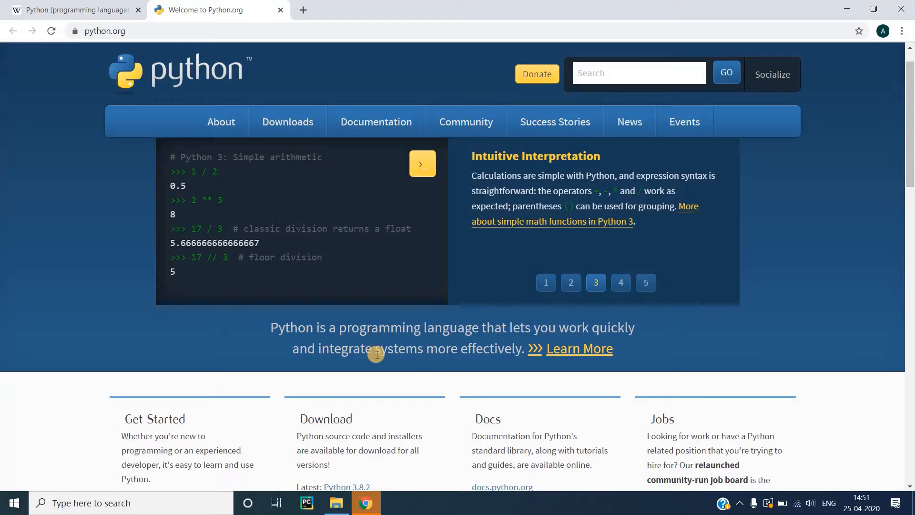
{"action": "mouse_move", "coordinate": [436, 368]}
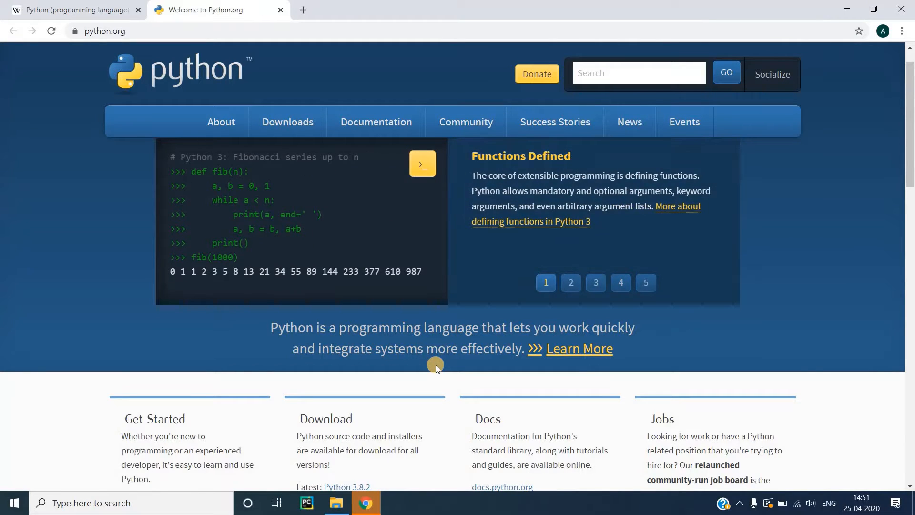
- Show python.org's Downloads options offering Python 3.8.2 for Windows
{"action": "left_click", "coordinate": [571, 283]}
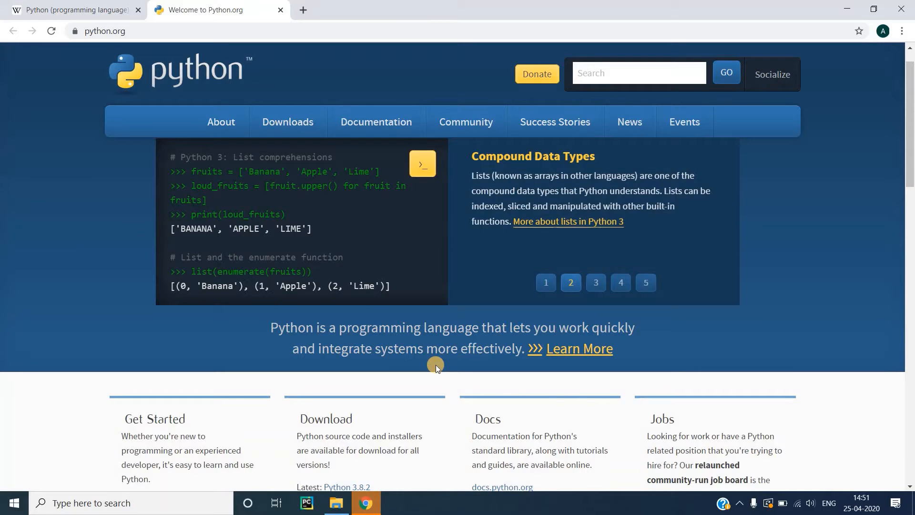
{"action": "left_click", "coordinate": [596, 282]}
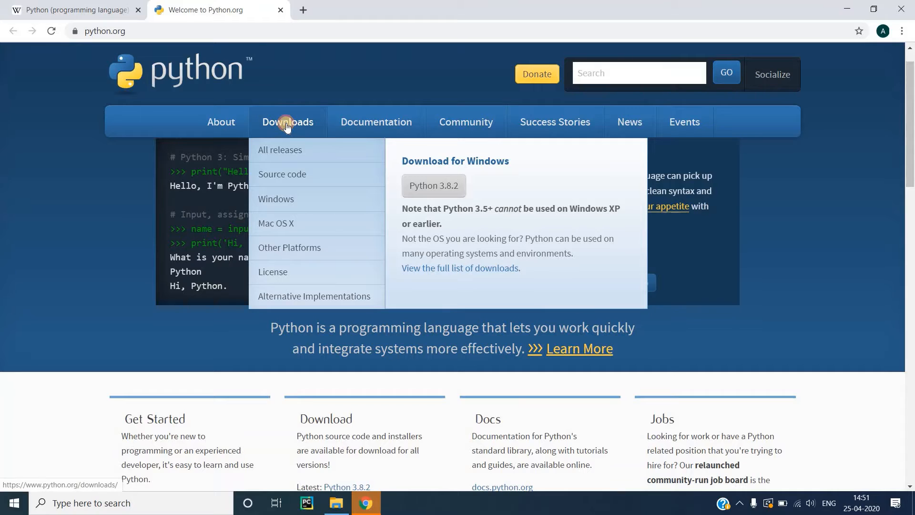
- Open python.org's Downloads page and download the Python 3.8.2 Windows installer
{"action": "left_click", "coordinate": [280, 150]}
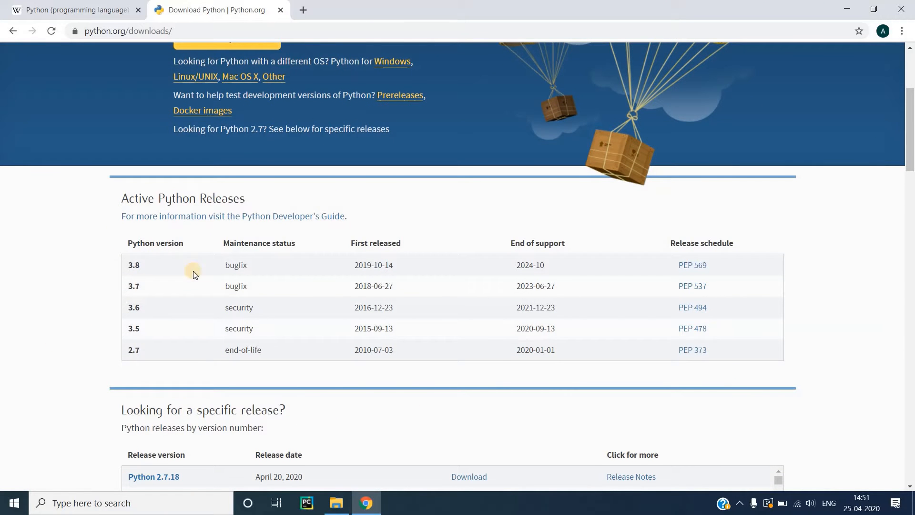
{"action": "scroll", "scroll_direction": "up", "scroll_amount": 3}
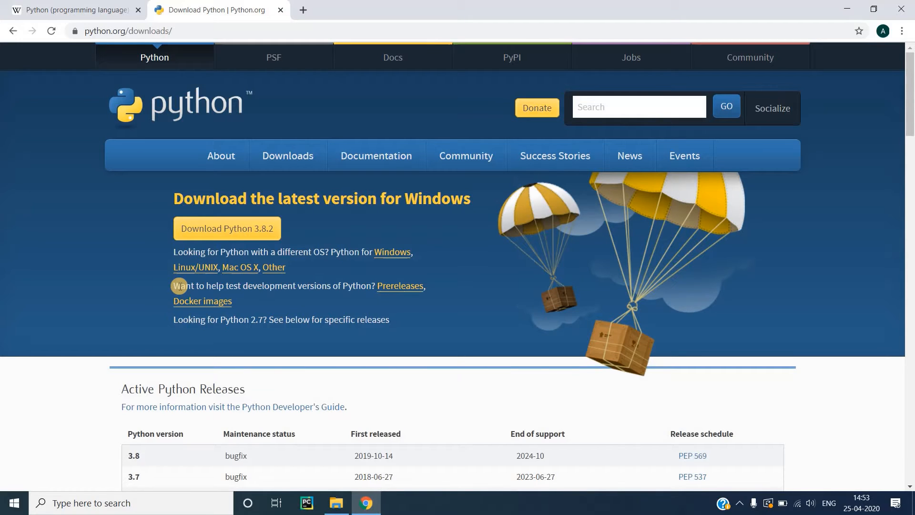
{"action": "mouse_move", "coordinate": [227, 229]}
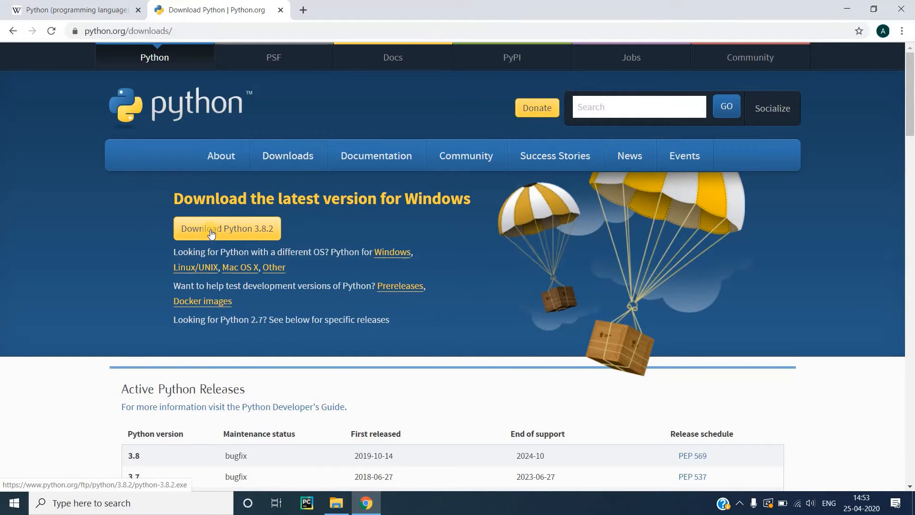
{"action": "mouse_move", "coordinate": [250, 233]}
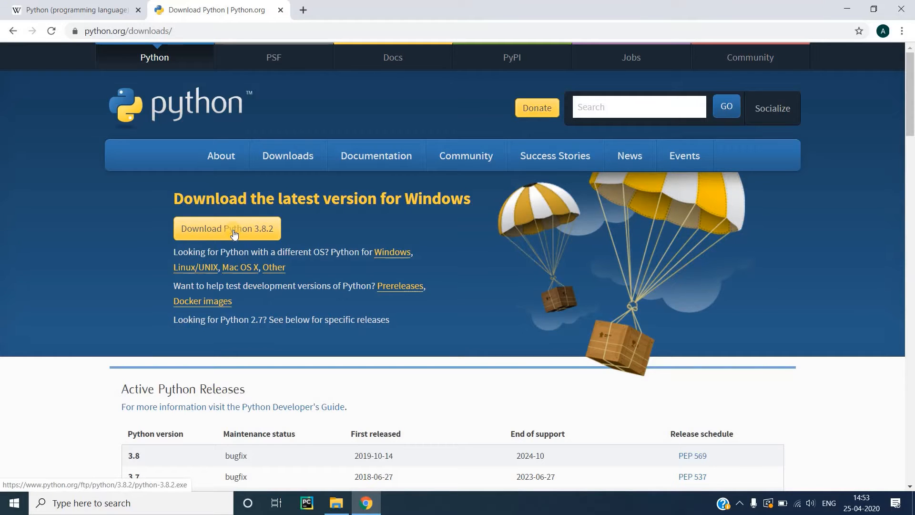
{"action": "left_click", "coordinate": [226, 228]}
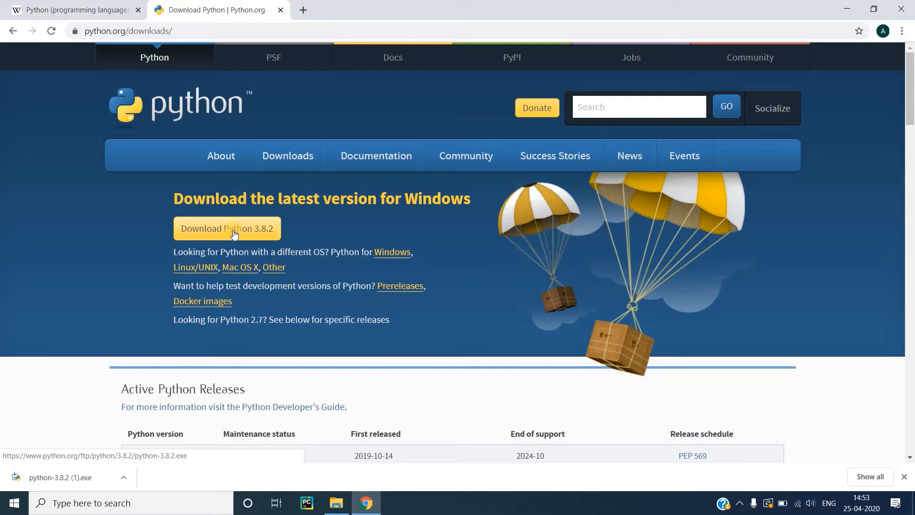
{"action": "left_click", "coordinate": [226, 228]}
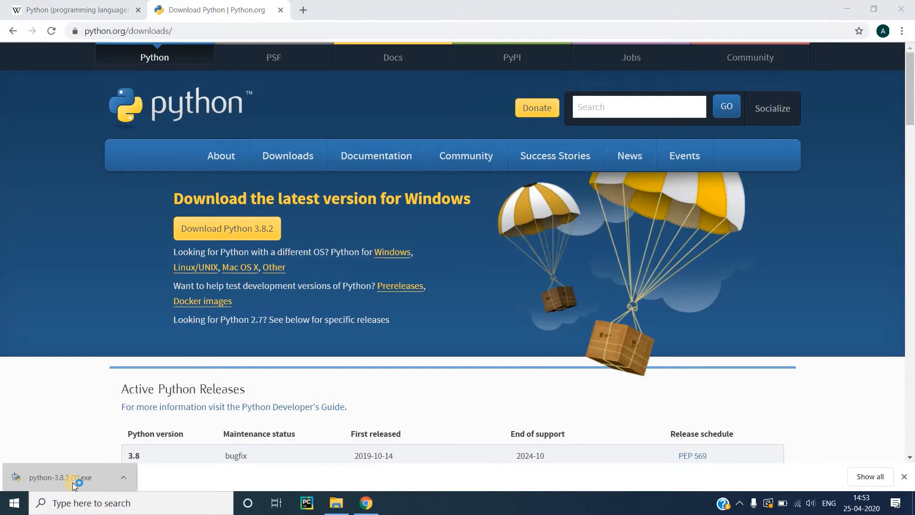
- Run python-3.8.2.exe with Install Now, then close the successful setup
{"action": "left_click", "coordinate": [60, 478]}
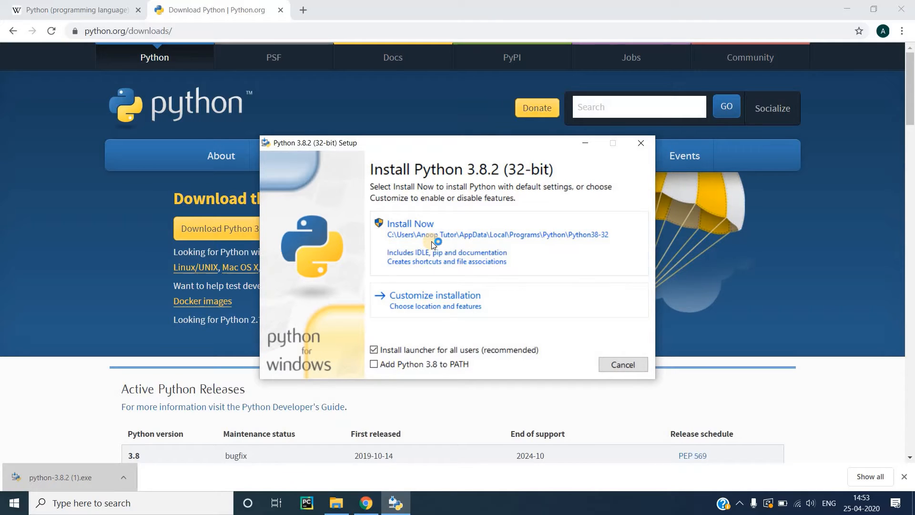
{"action": "mouse_move", "coordinate": [405, 258]}
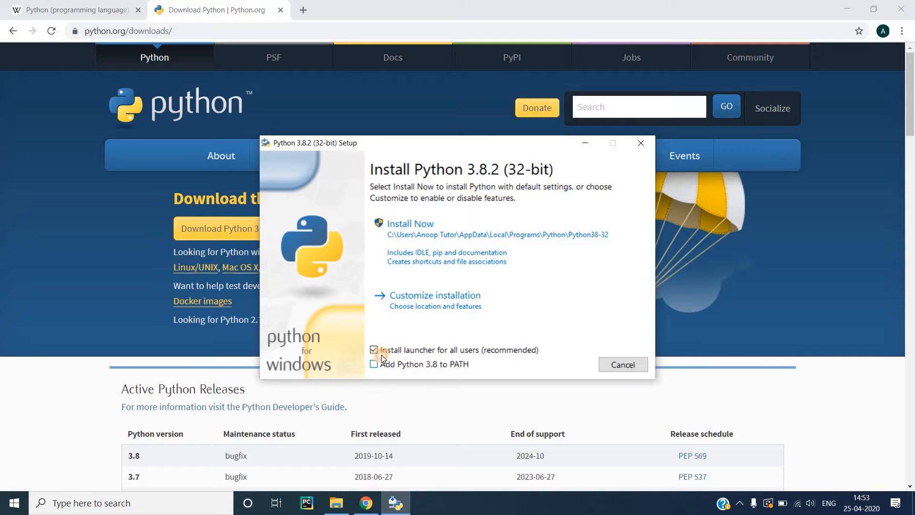
{"action": "left_click", "coordinate": [410, 223]}
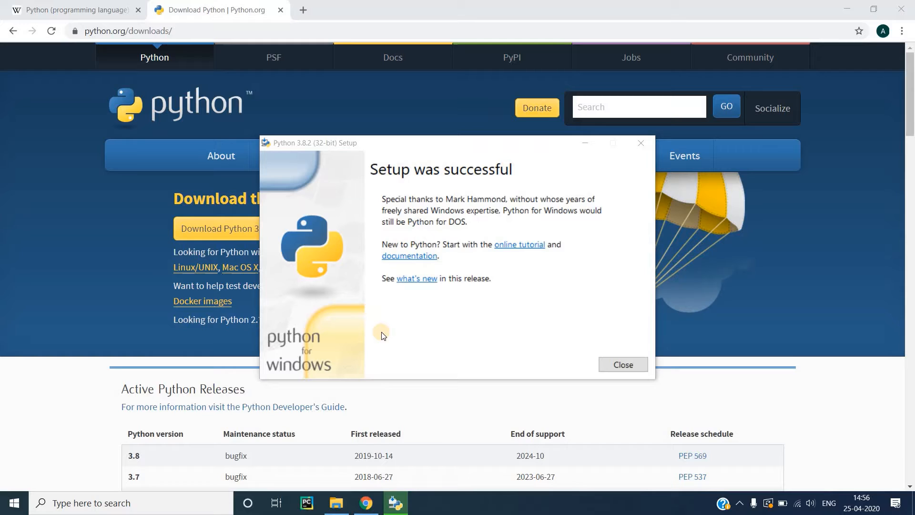
{"action": "mouse_move", "coordinate": [471, 188]}
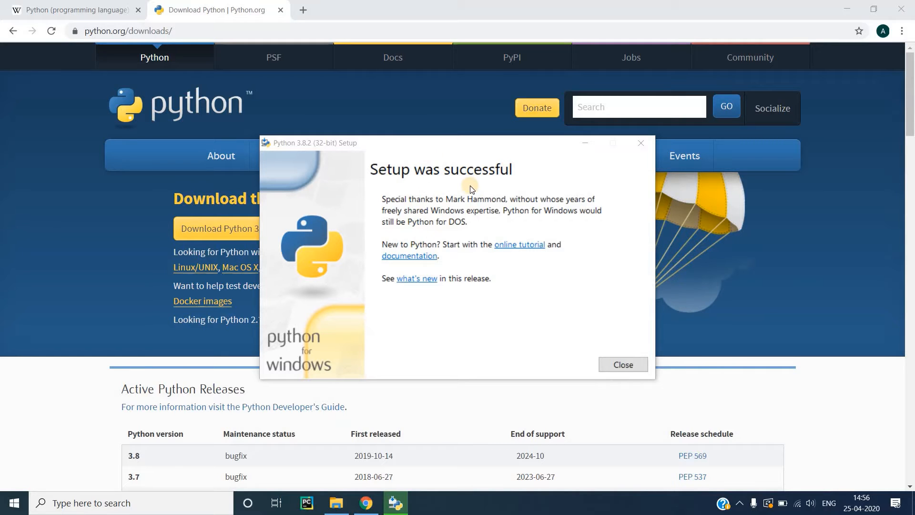
{"action": "mouse_move", "coordinate": [641, 359]}
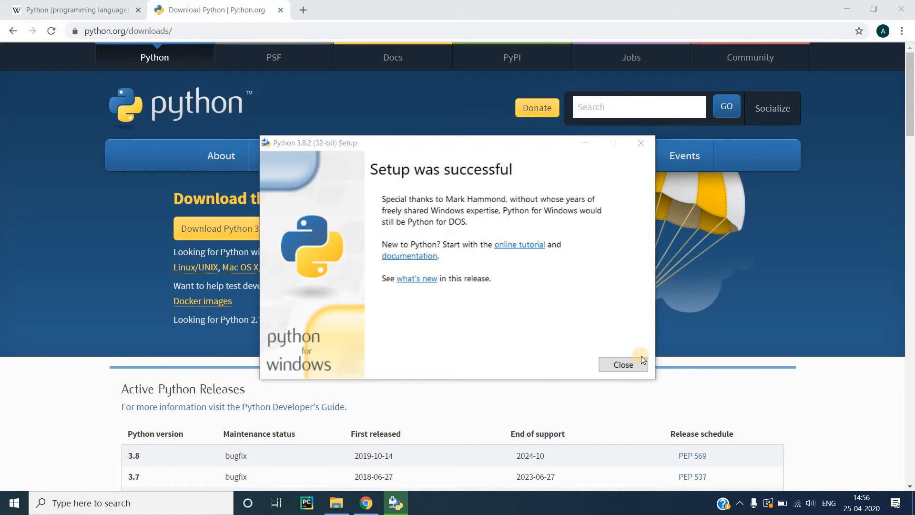
{"action": "left_click", "coordinate": [623, 364]}
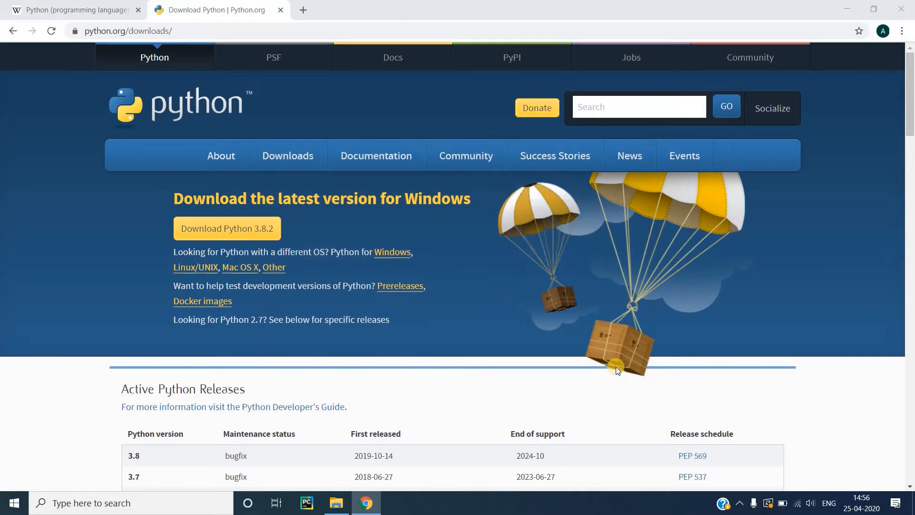
{"action": "mouse_move", "coordinate": [279, 10]}
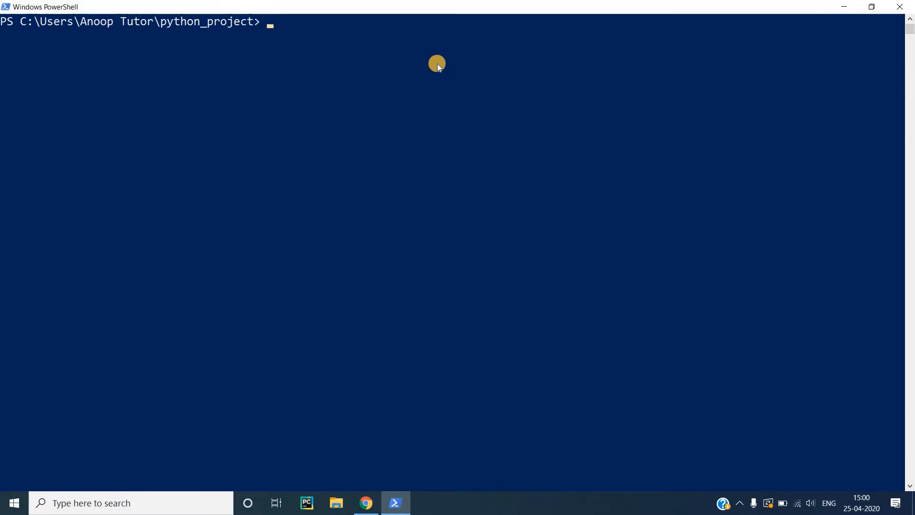
- Run 'virtualenv env' in PowerShell within the python_project folder
{"action": "type", "text": "virtual"}
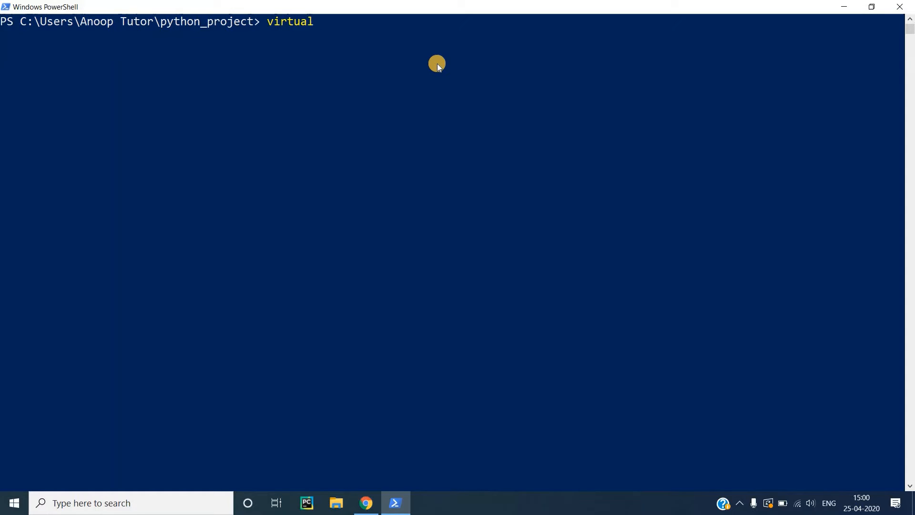
{"action": "type", "text": "env"}
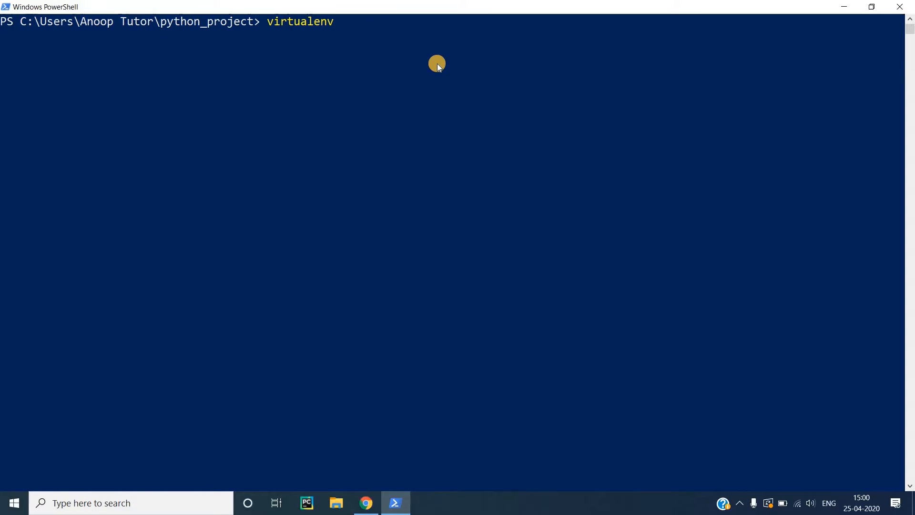
{"action": "type", "text": "env"}
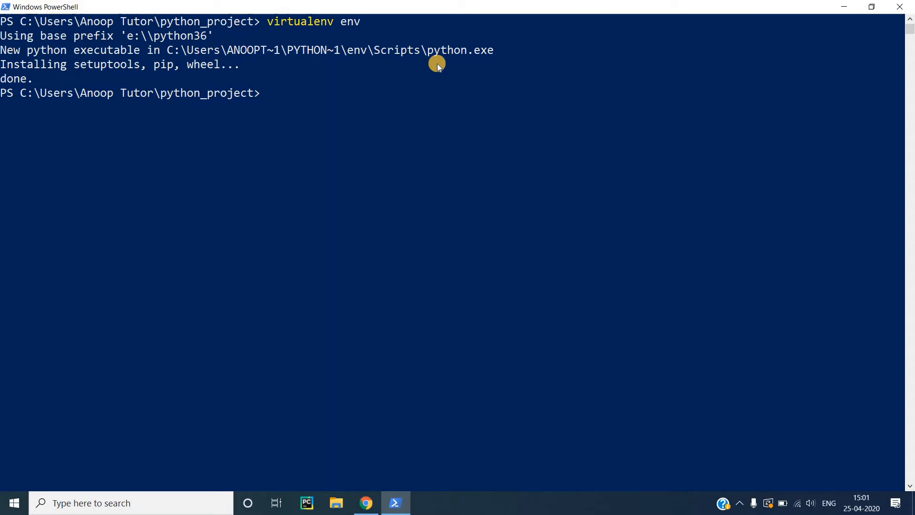
{"action": "mouse_move", "coordinate": [37, 78]}
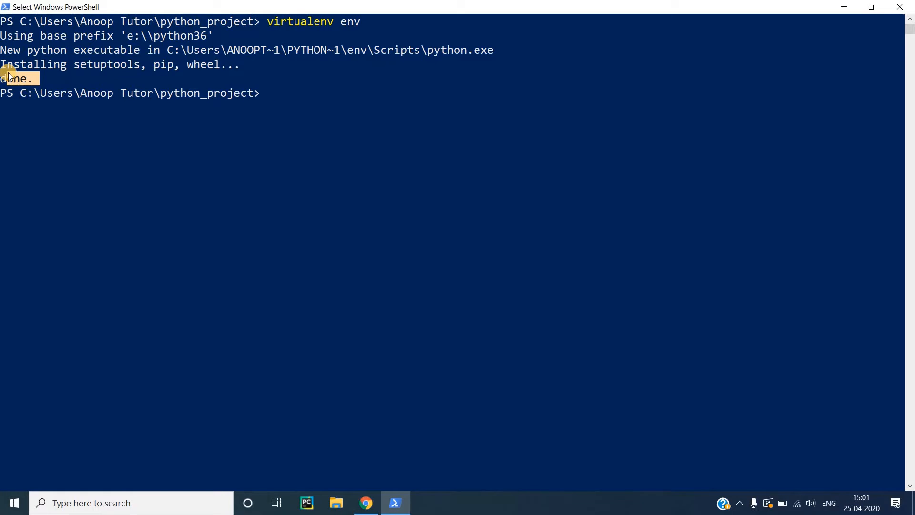
- Run .\env\Scripts\activate in PowerShell so the prompt shows (env)
{"action": "type", "text": "./env\\Scripts\\"}
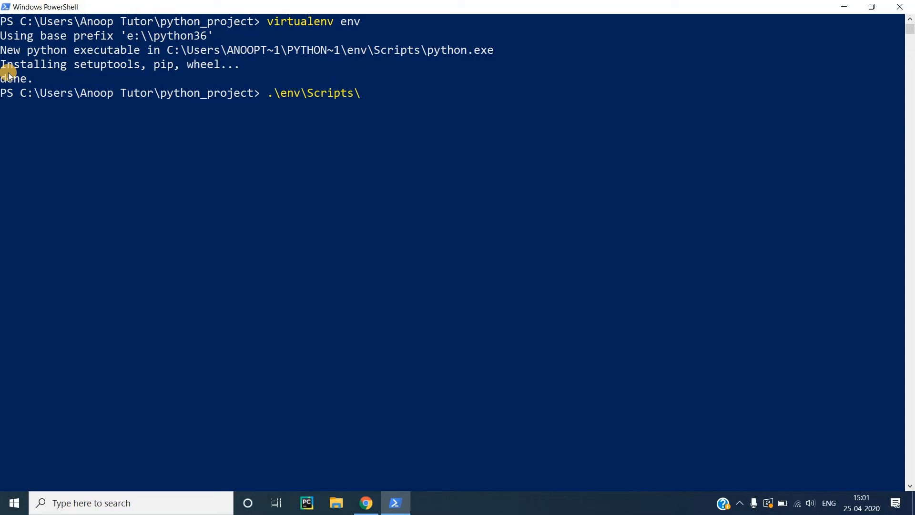
{"action": "type", "text": "act"}
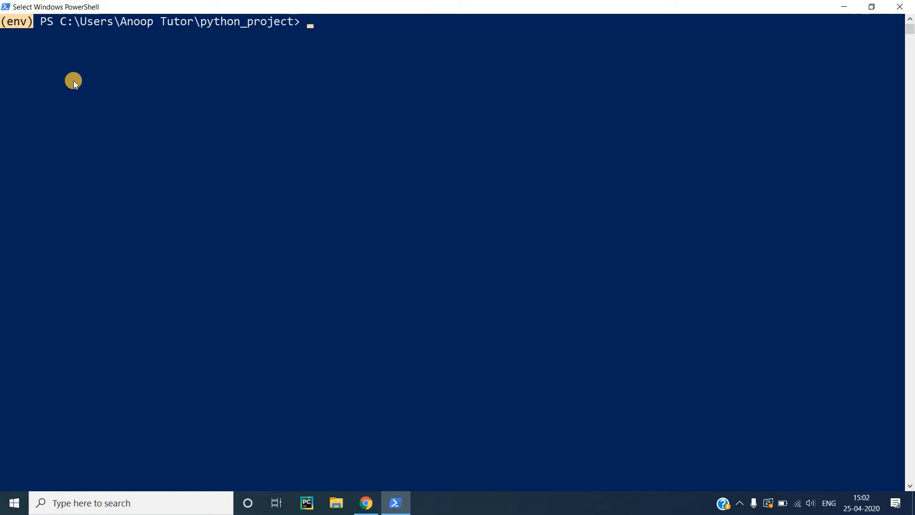
{"action": "mouse_move", "coordinate": [330, 23]}
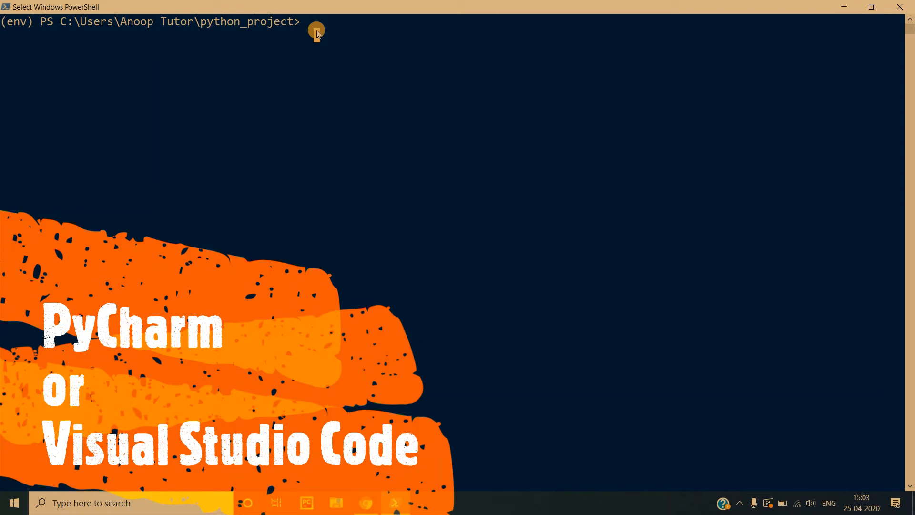
{"action": "mouse_move", "coordinate": [377, 384]}
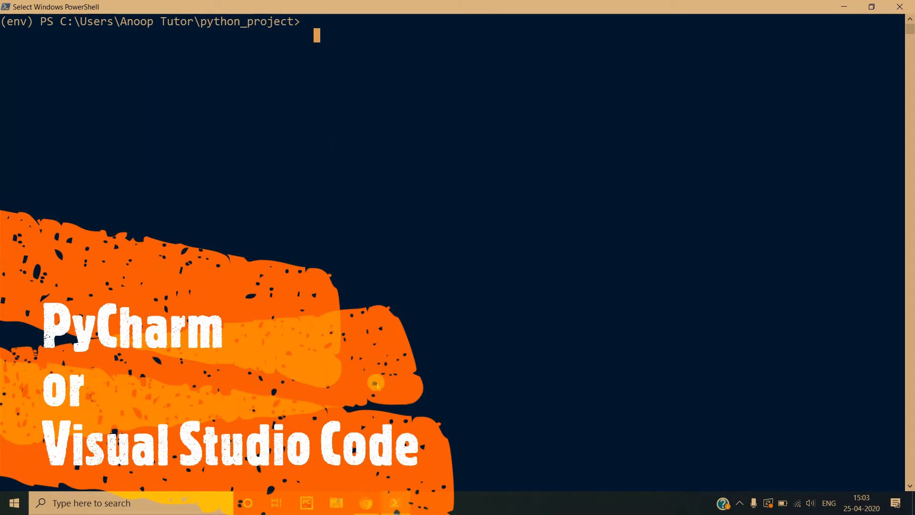
{"action": "mouse_move", "coordinate": [365, 502]}
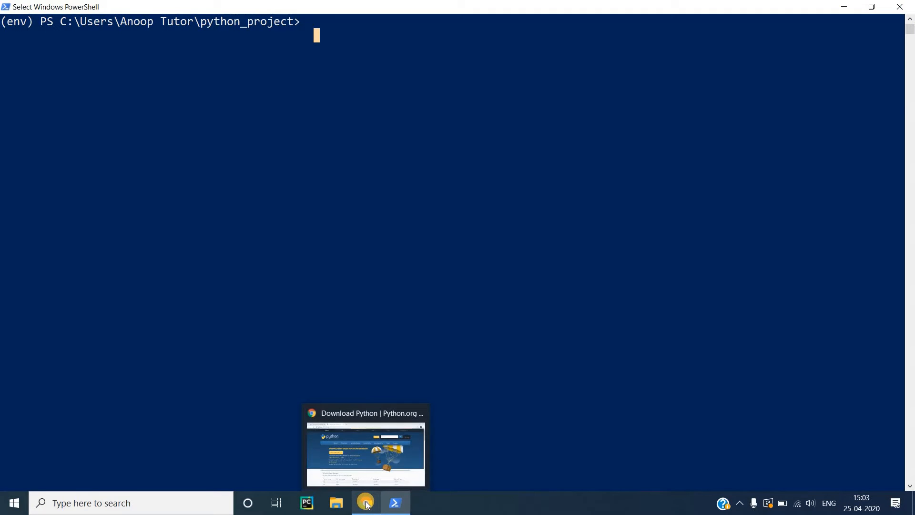
- Search 'visual studio code' in Chrome and download VSCodeUserSetup.exe for Windows
{"action": "left_click", "coordinate": [364, 502]}
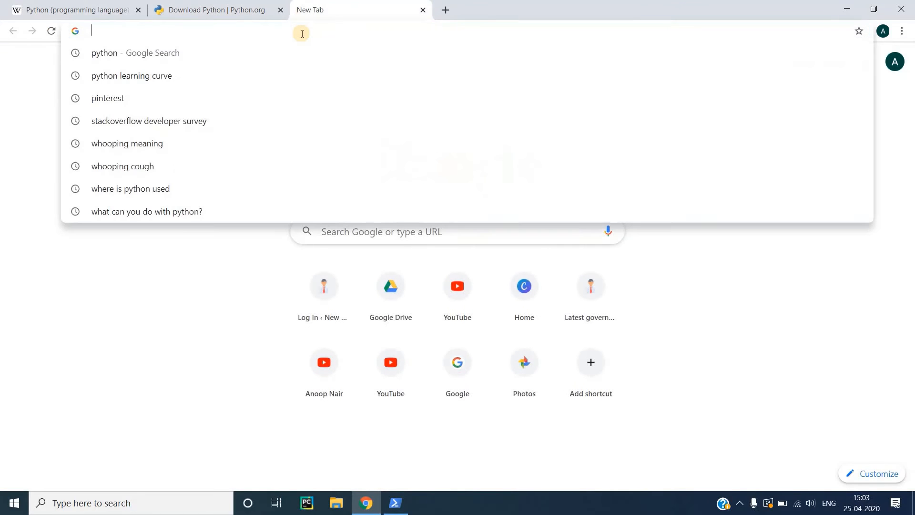
{"action": "type", "text": "visual s"}
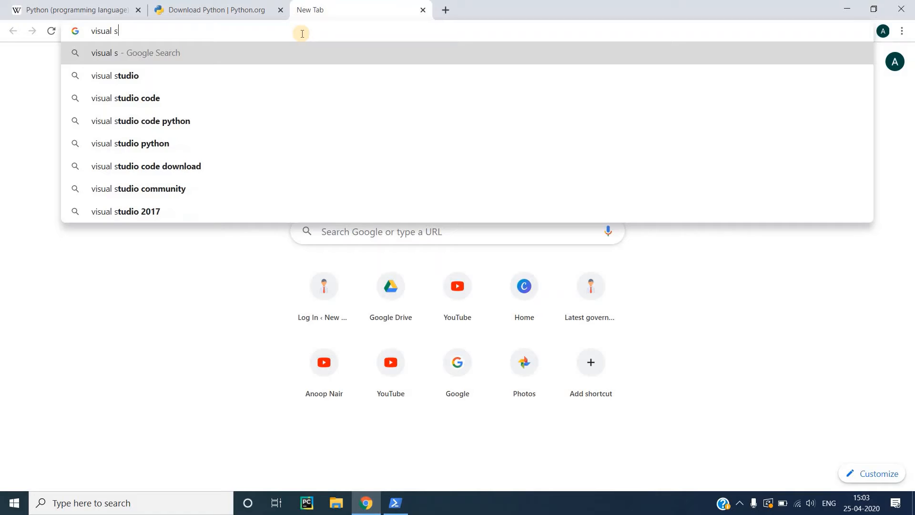
{"action": "type", "text": "tudio code"}
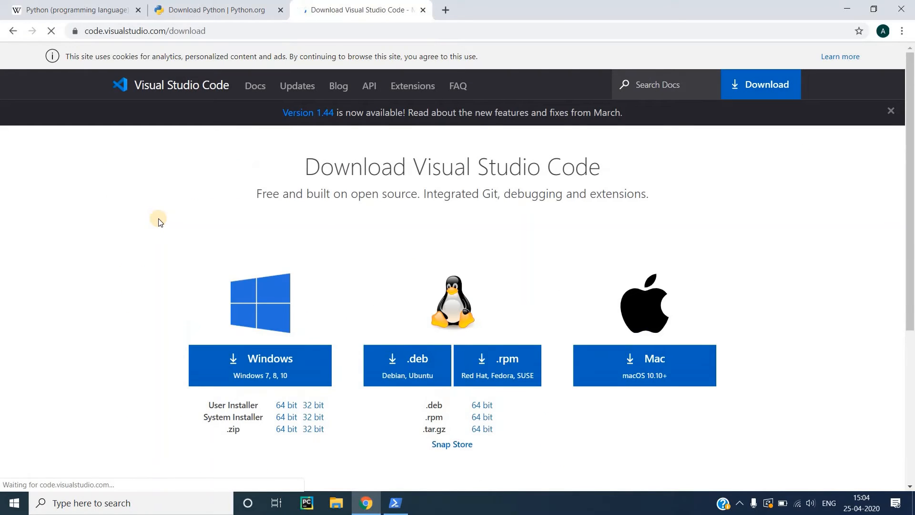
{"action": "mouse_move", "coordinate": [464, 285]}
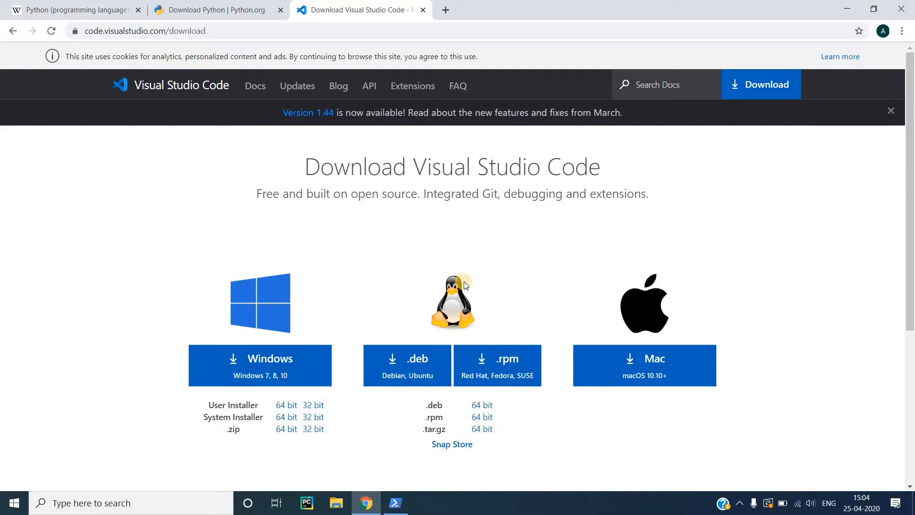
{"action": "mouse_move", "coordinate": [524, 310]}
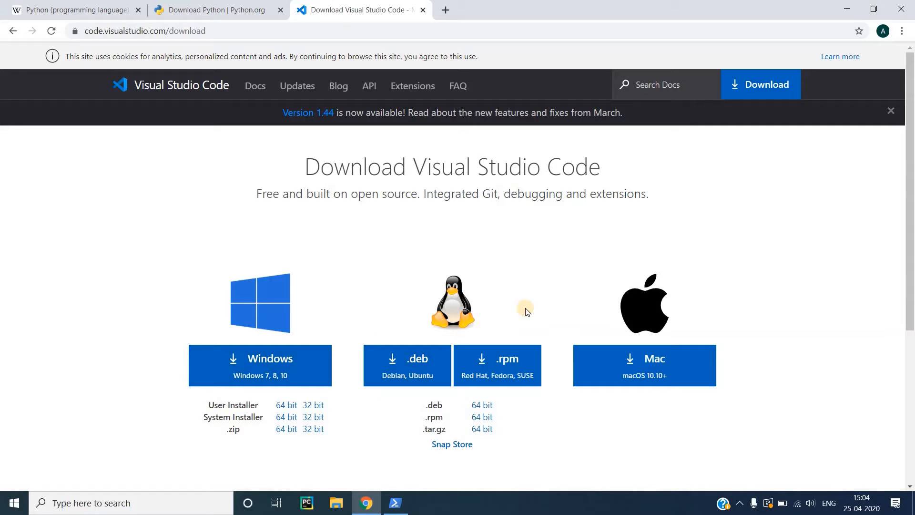
{"action": "mouse_move", "coordinate": [344, 261]}
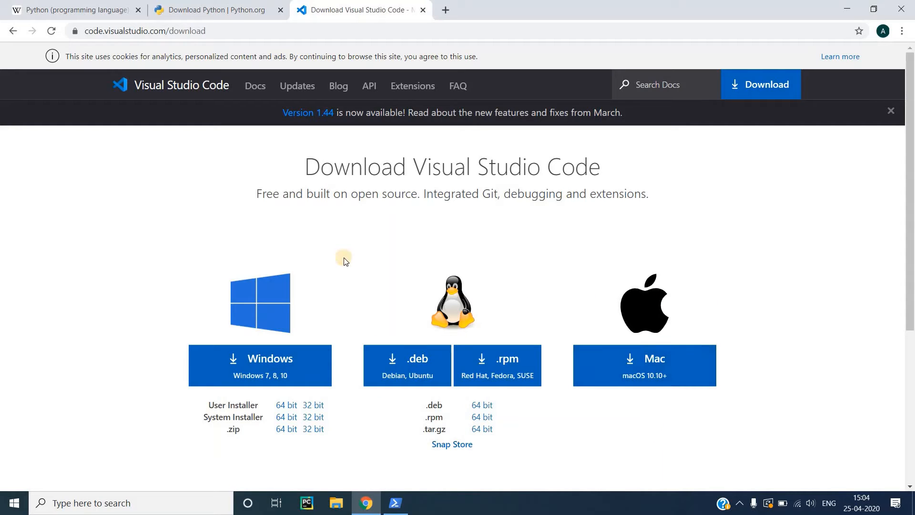
{"action": "mouse_move", "coordinate": [260, 375]}
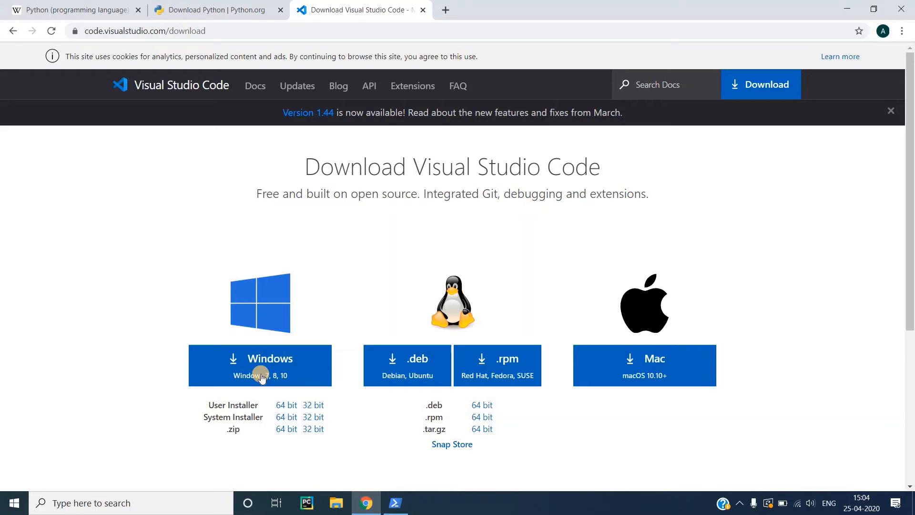
{"action": "left_click", "coordinate": [260, 365]}
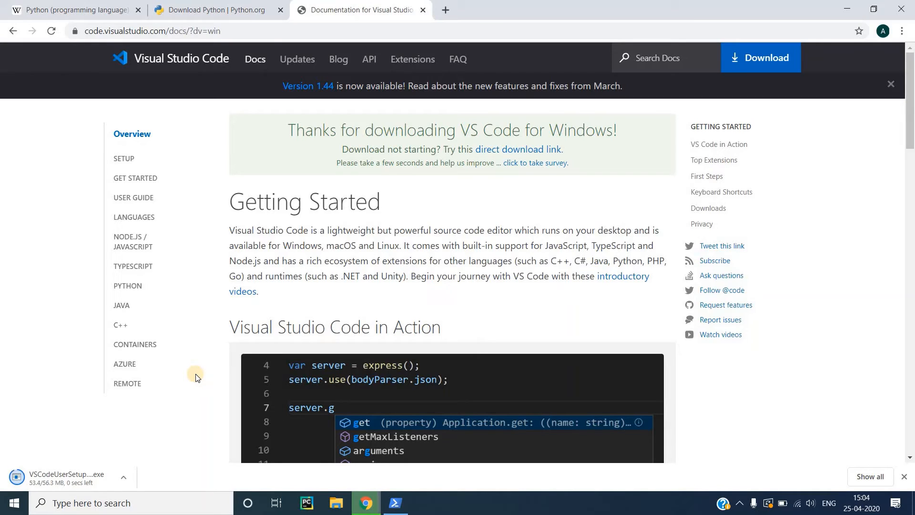
{"action": "mouse_move", "coordinate": [161, 478]}
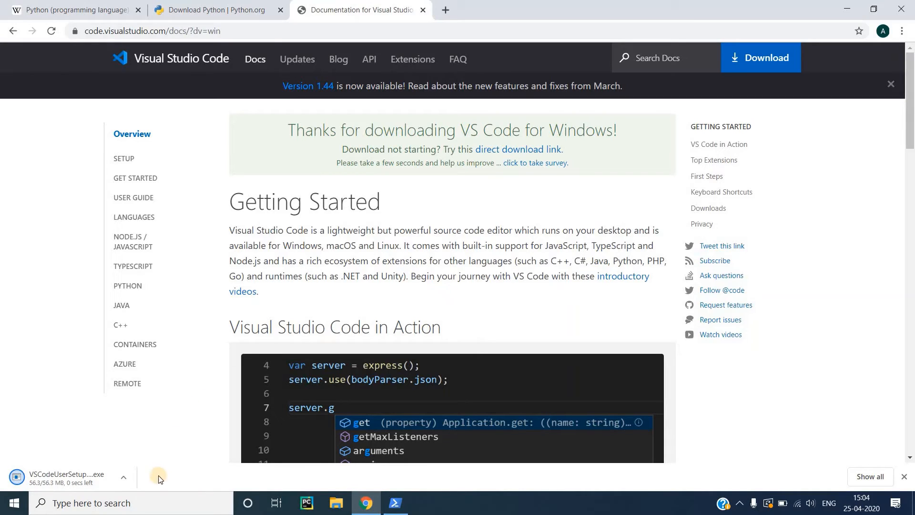
{"action": "left_click", "coordinate": [129, 502]}
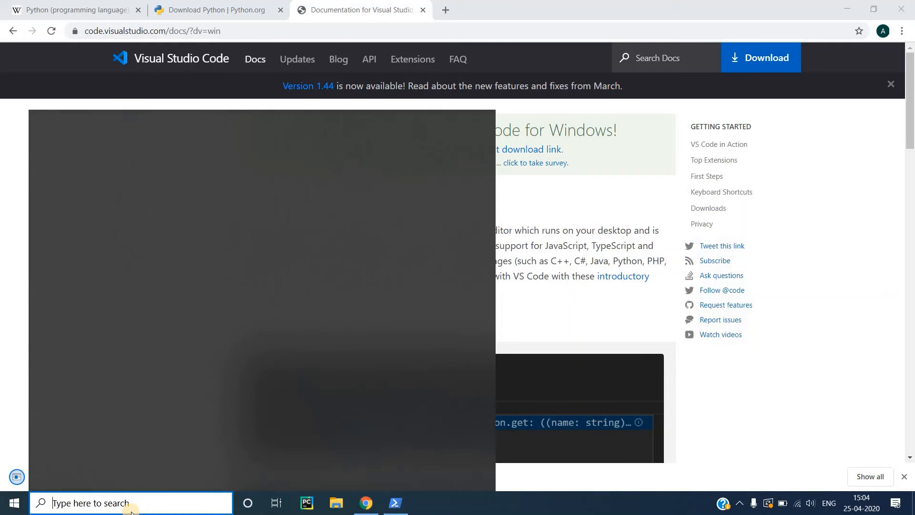
- Maximize the Visual Studio Code window and close its Welcome tab
{"action": "left_click", "coordinate": [424, 502]}
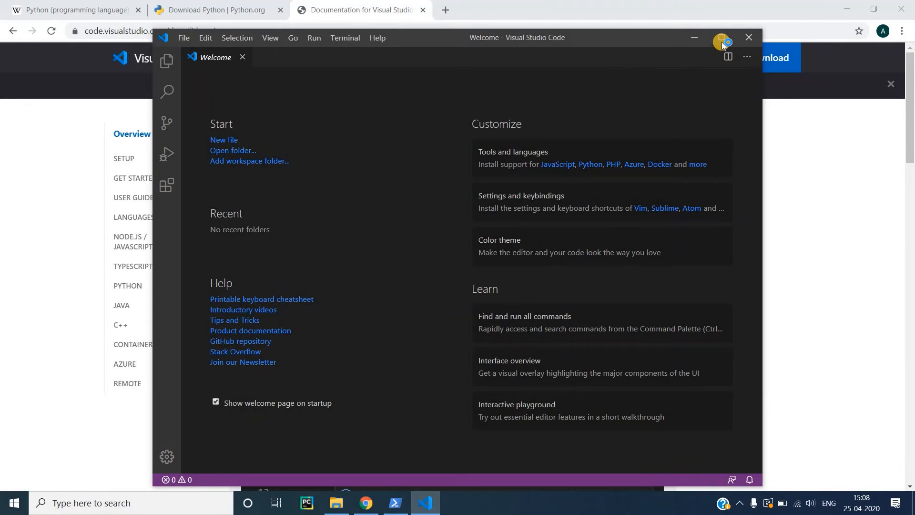
{"action": "left_click", "coordinate": [722, 37]}
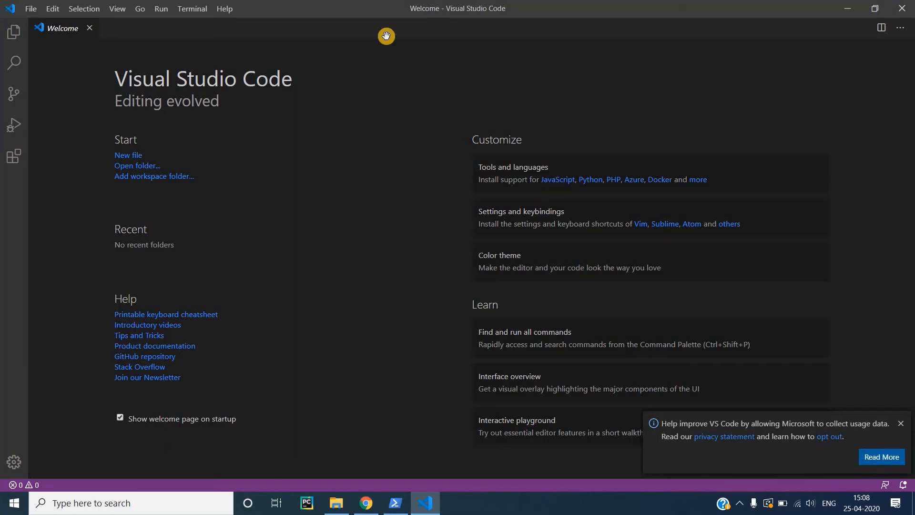
{"action": "mouse_move", "coordinate": [89, 28]}
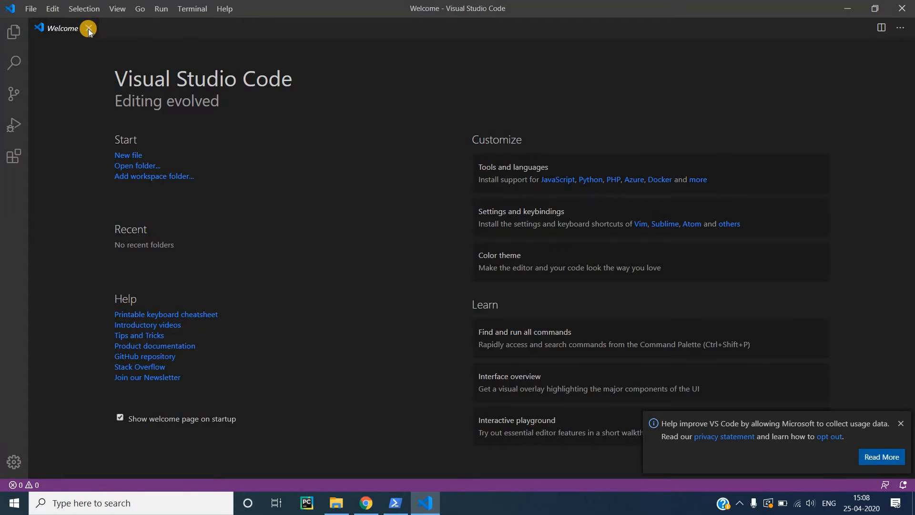
{"action": "left_click", "coordinate": [88, 28]}
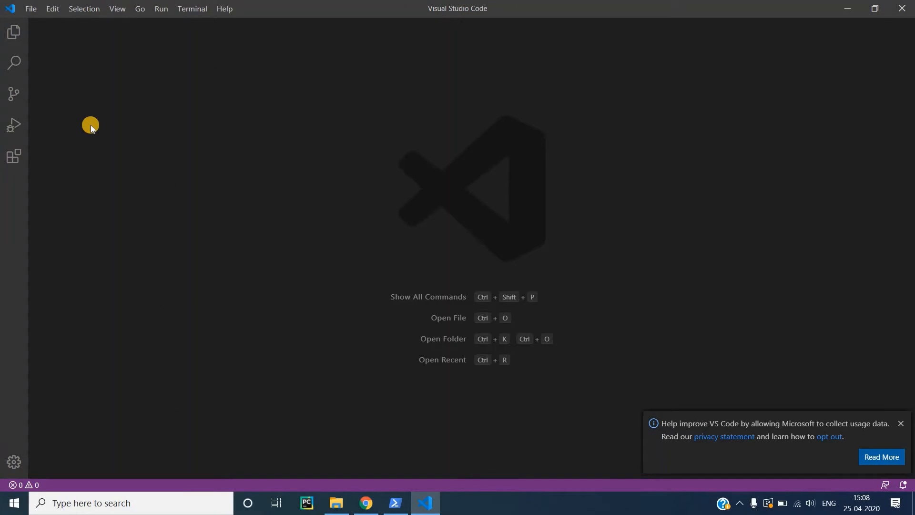
{"action": "mouse_move", "coordinate": [78, 39]}
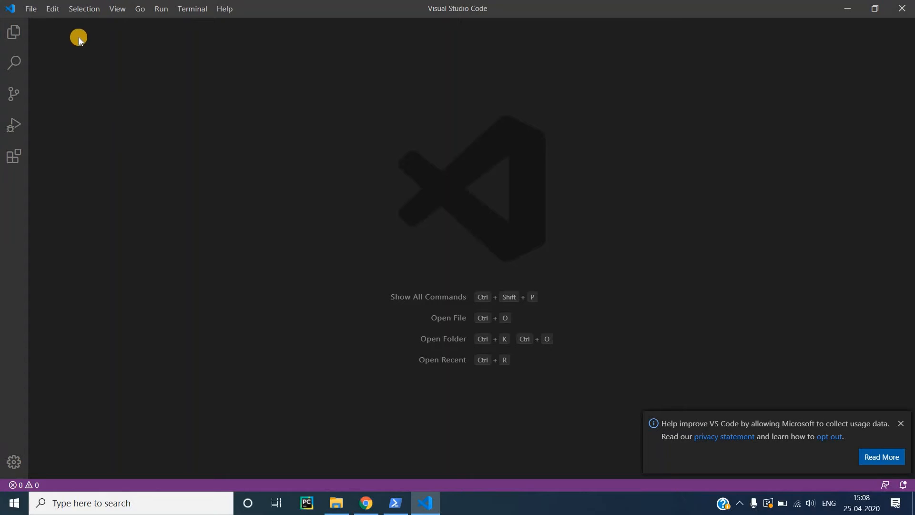
{"action": "mouse_move", "coordinate": [85, 78]}
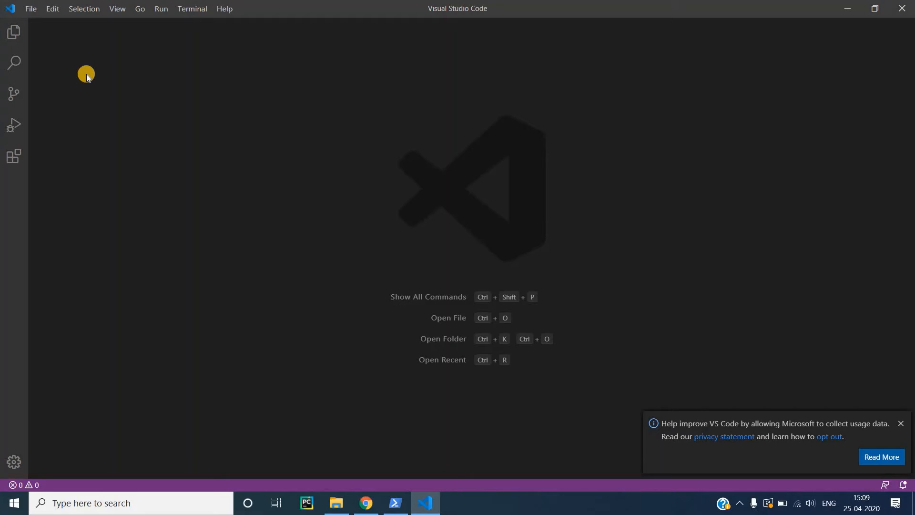
{"action": "mouse_move", "coordinate": [30, 9]}
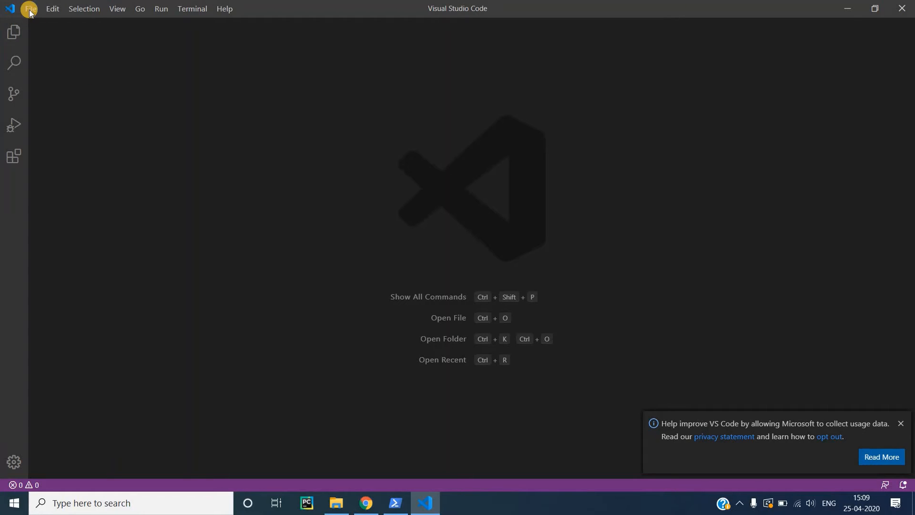
- Open python_project\helloworld as the VS Code workspace folder
{"action": "left_click", "coordinate": [30, 8]}
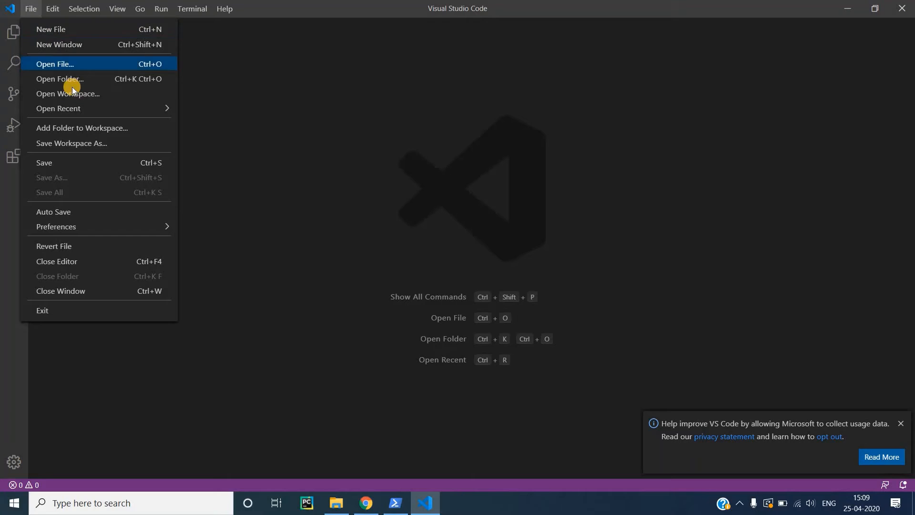
{"action": "mouse_move", "coordinate": [55, 79]}
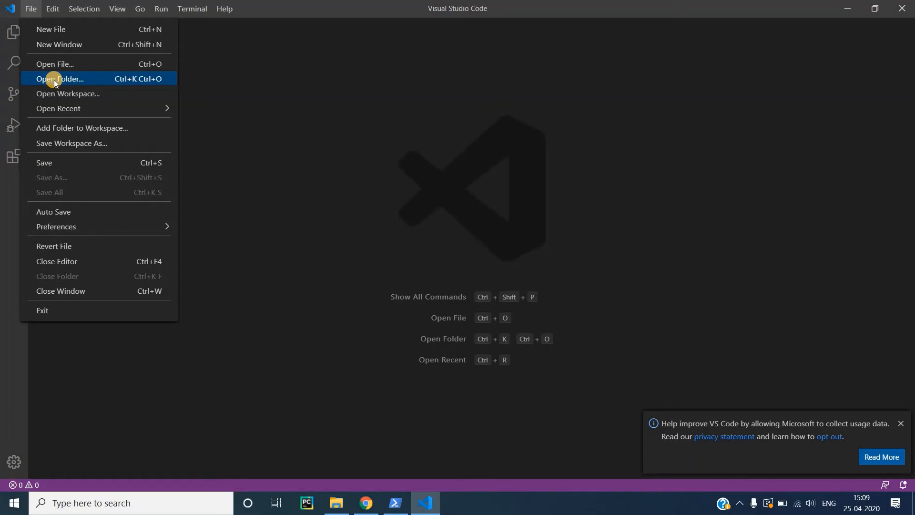
{"action": "mouse_move", "coordinate": [31, 9]}
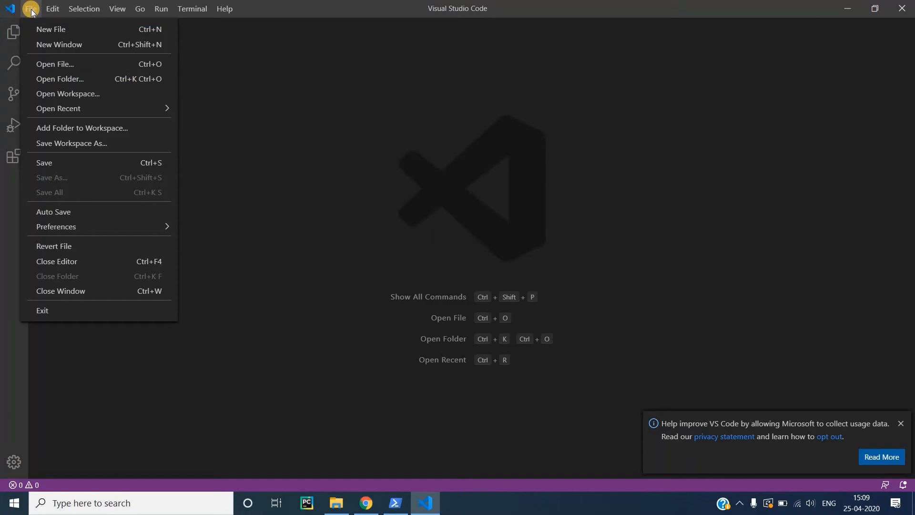
{"action": "mouse_move", "coordinate": [60, 79]}
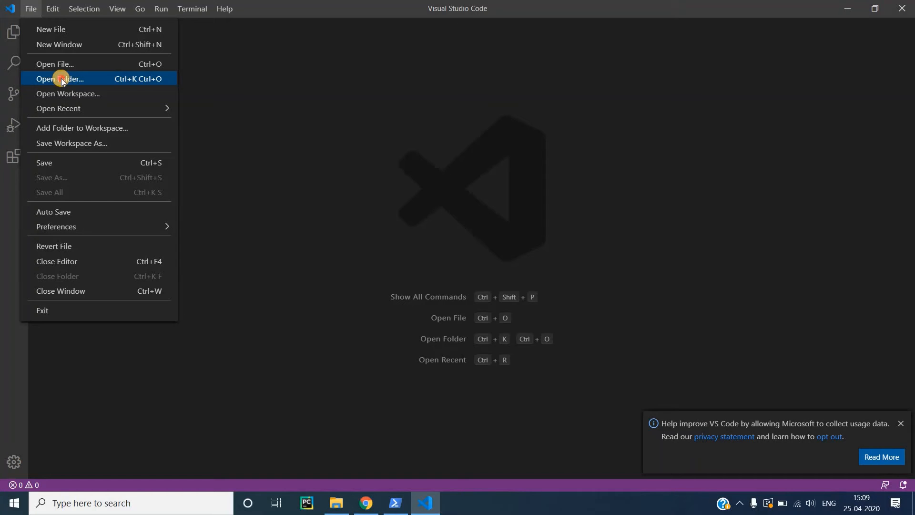
{"action": "left_click", "coordinate": [58, 79]}
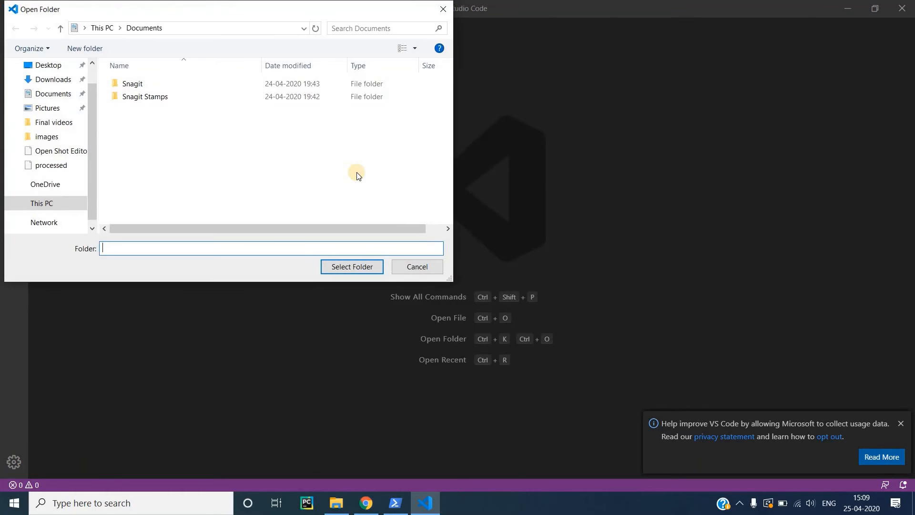
{"action": "mouse_move", "coordinate": [121, 175]}
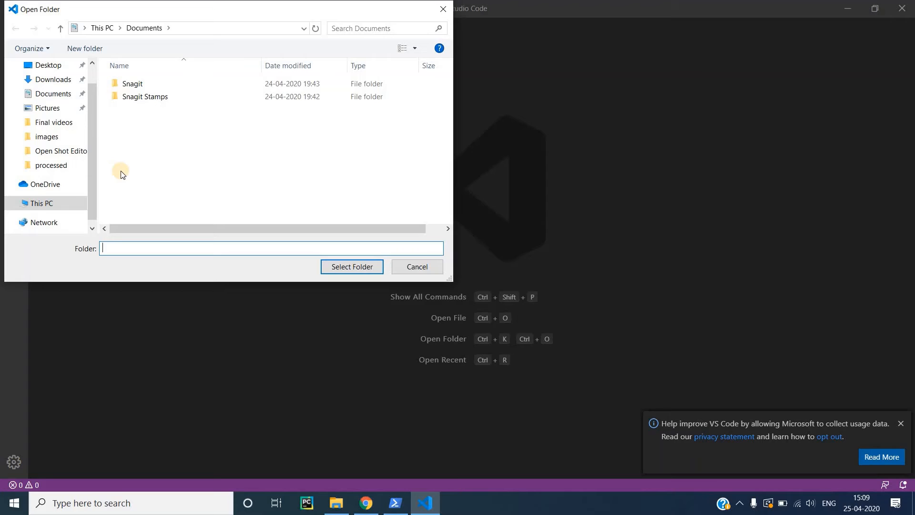
{"action": "type", "text": "helloworld"}
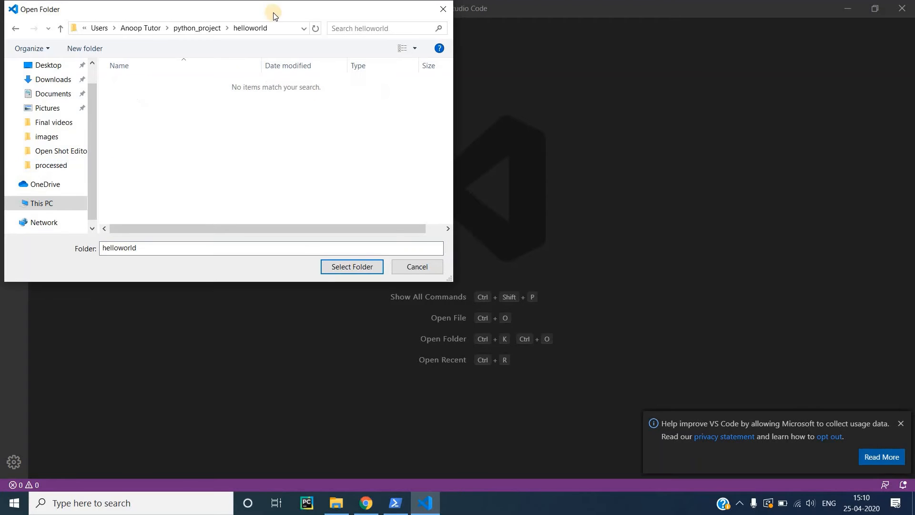
{"action": "mouse_move", "coordinate": [216, 114]}
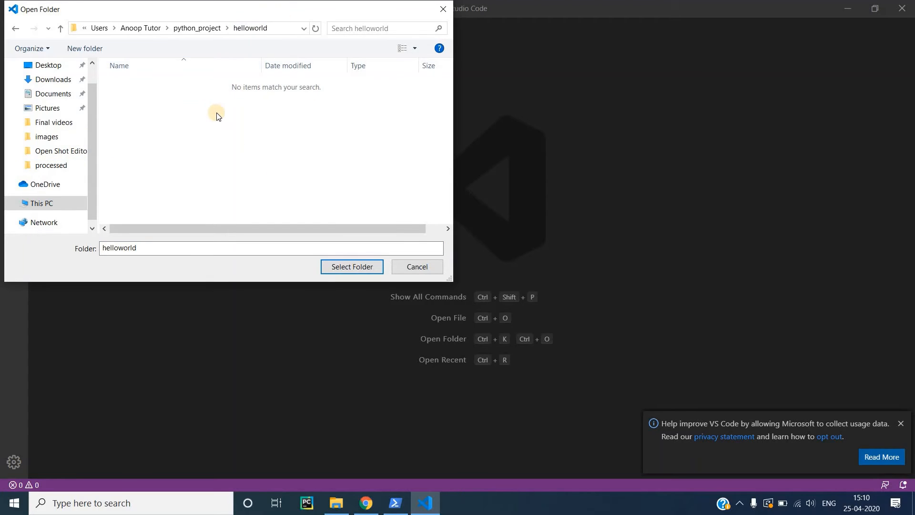
{"action": "mouse_move", "coordinate": [351, 267]}
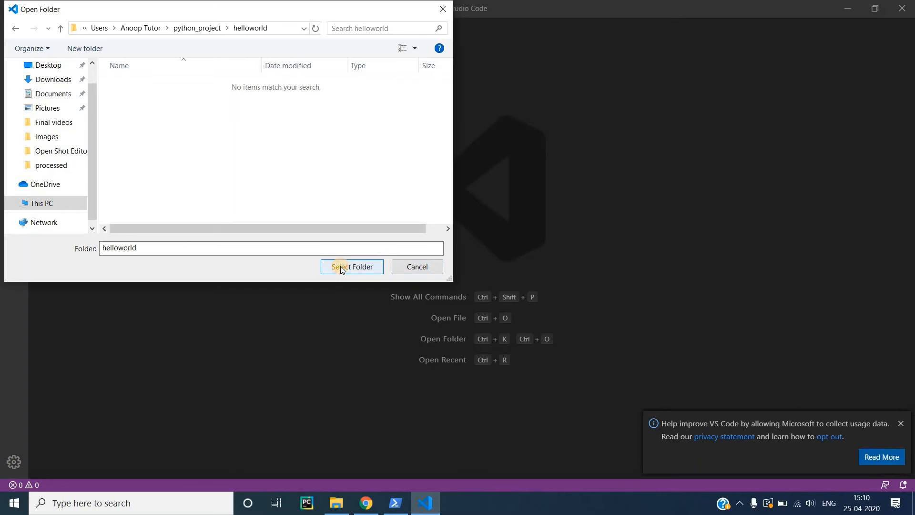
{"action": "left_click", "coordinate": [352, 267]}
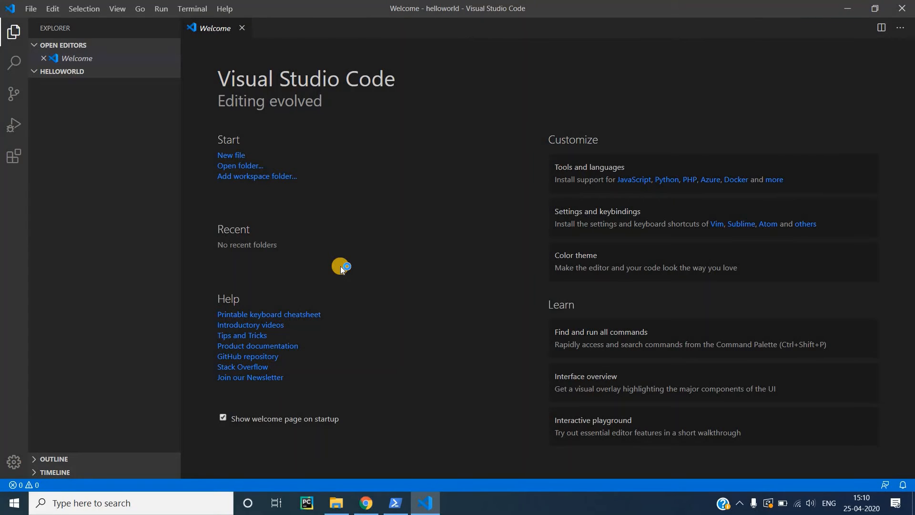
{"action": "mouse_move", "coordinate": [244, 27]}
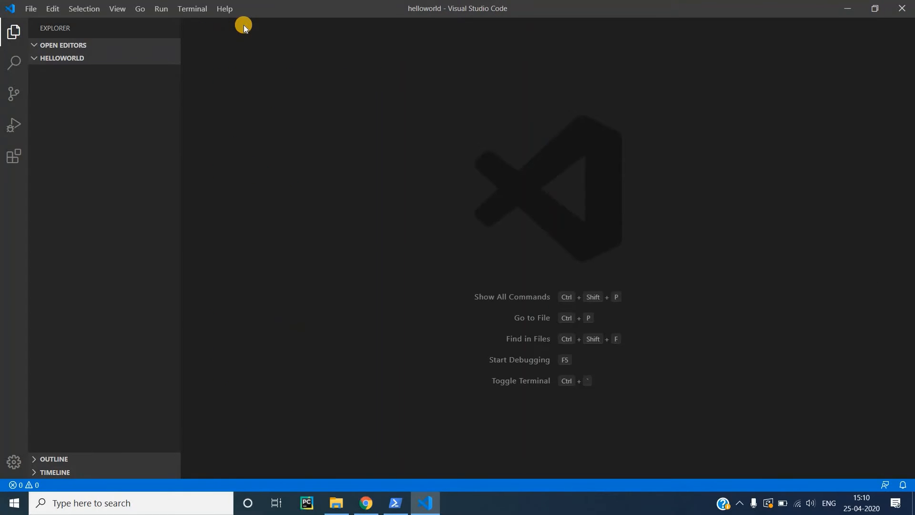
{"action": "mouse_move", "coordinate": [62, 57]}
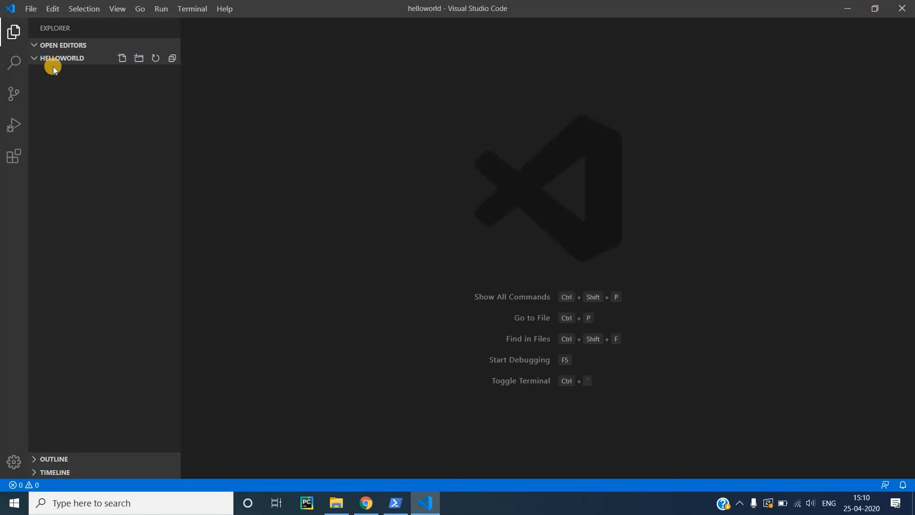
{"action": "mouse_move", "coordinate": [88, 70]}
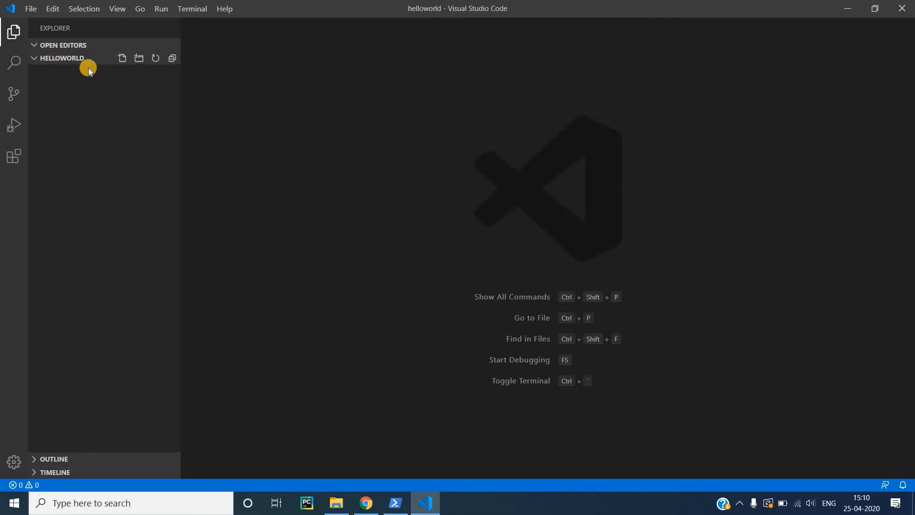
{"action": "mouse_move", "coordinate": [123, 58]}
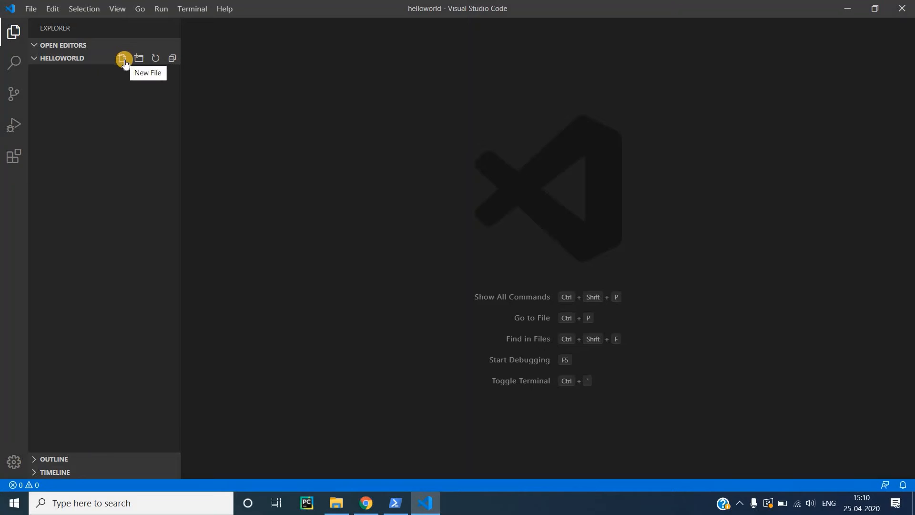
- Create helloworld.py from the Explorer in the helloworld workspace
{"action": "left_click", "coordinate": [123, 58]}
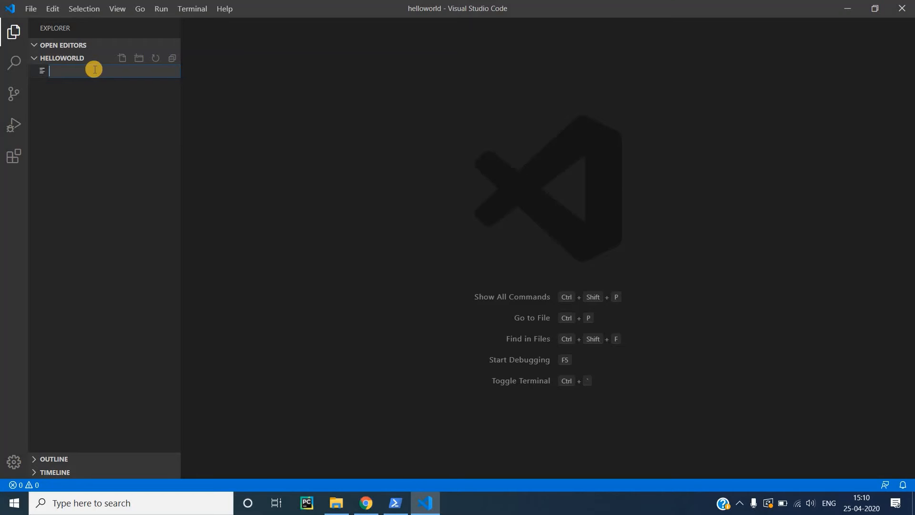
{"action": "type", "text": "helloworld"}
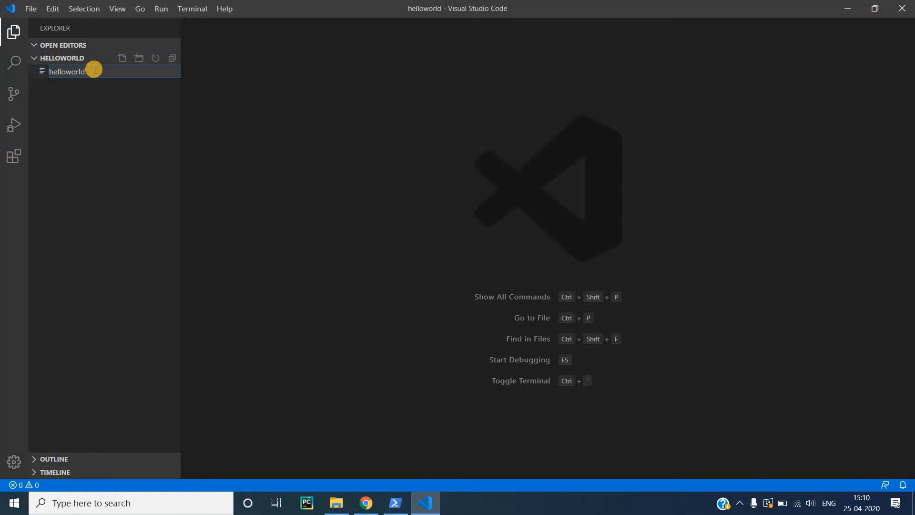
{"action": "type", "text": ".py"}
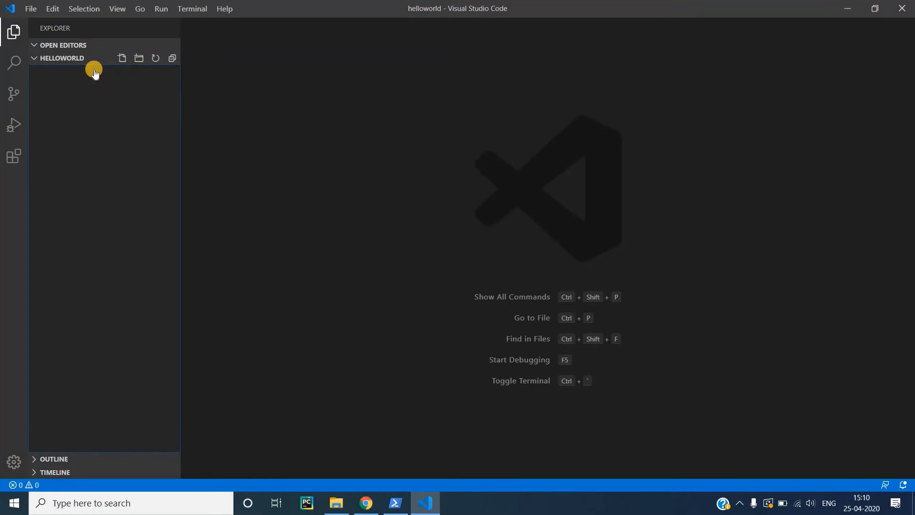
{"action": "left_click", "coordinate": [122, 58]}
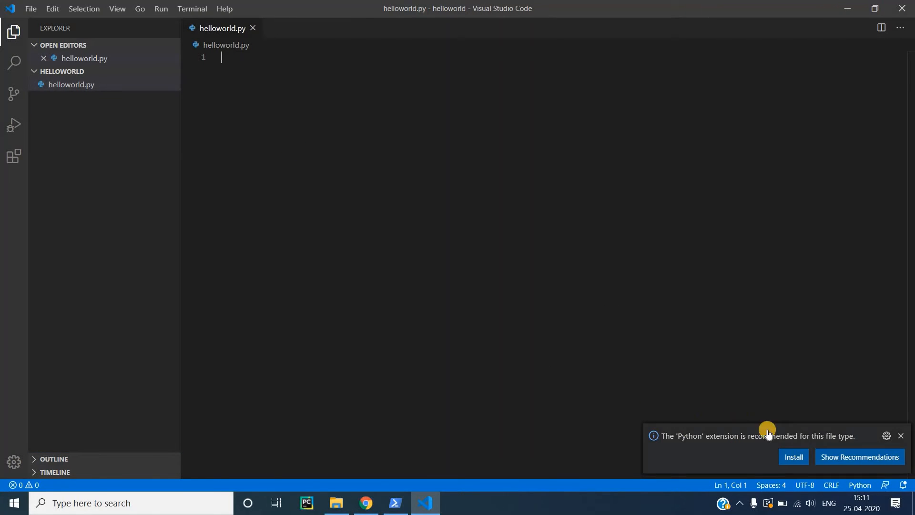
{"action": "mouse_move", "coordinate": [752, 456]}
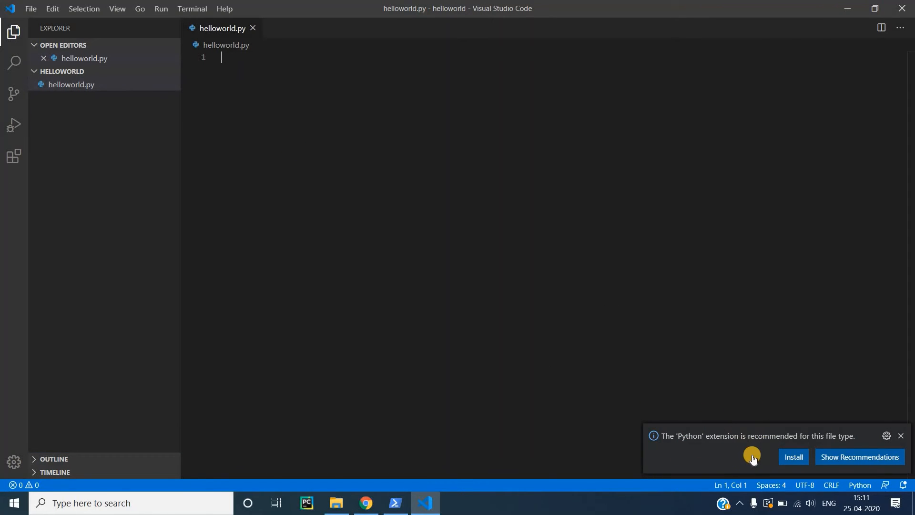
{"action": "mouse_move", "coordinate": [731, 454]}
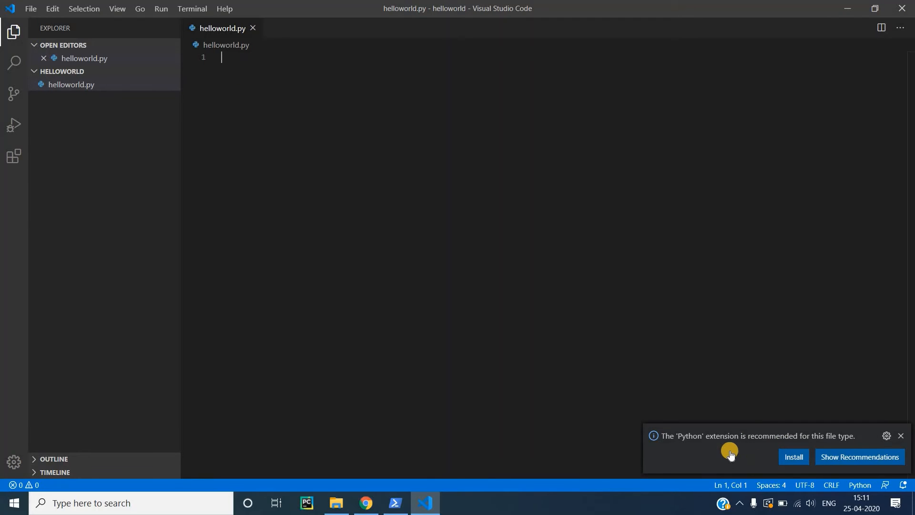
{"action": "mouse_move", "coordinate": [792, 457]}
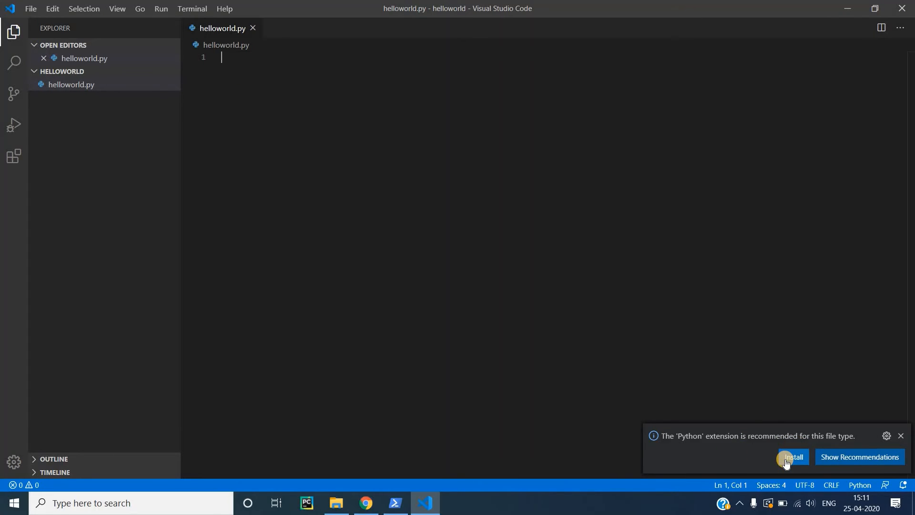
{"action": "mouse_move", "coordinate": [702, 442]}
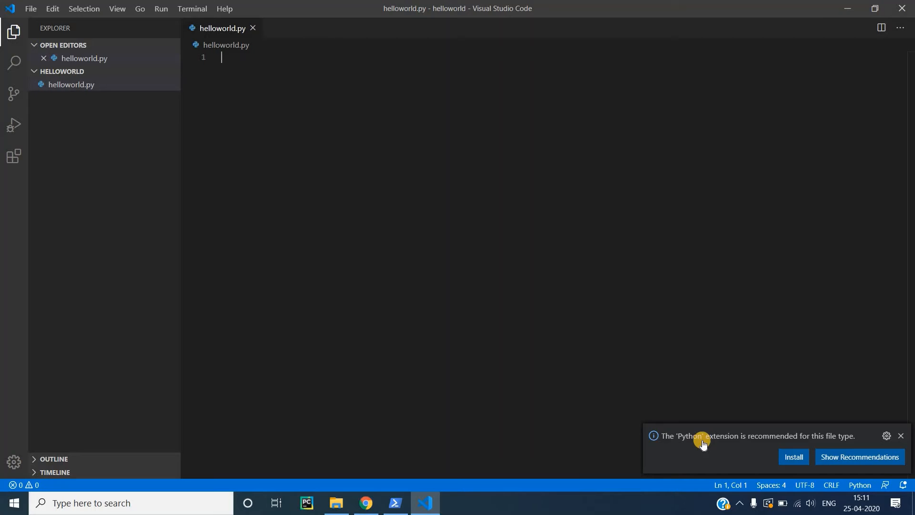
{"action": "mouse_move", "coordinate": [721, 450]}
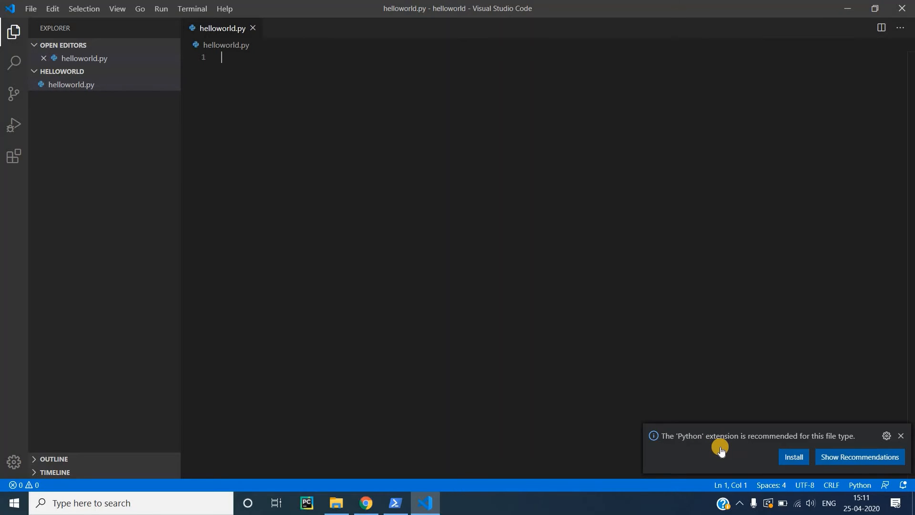
{"action": "mouse_move", "coordinate": [793, 456]}
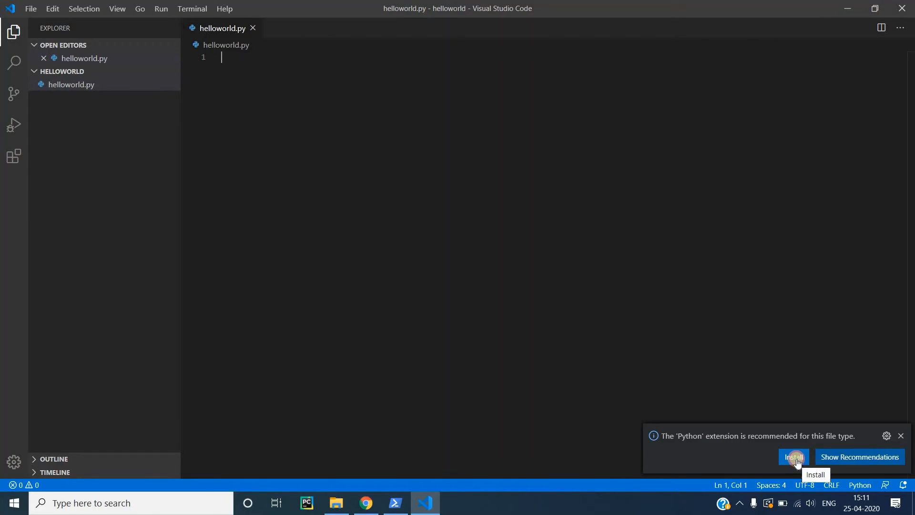
- Install Microsoft's Python extension from the notification, then show the Explorer file list
{"action": "left_click", "coordinate": [793, 456]}
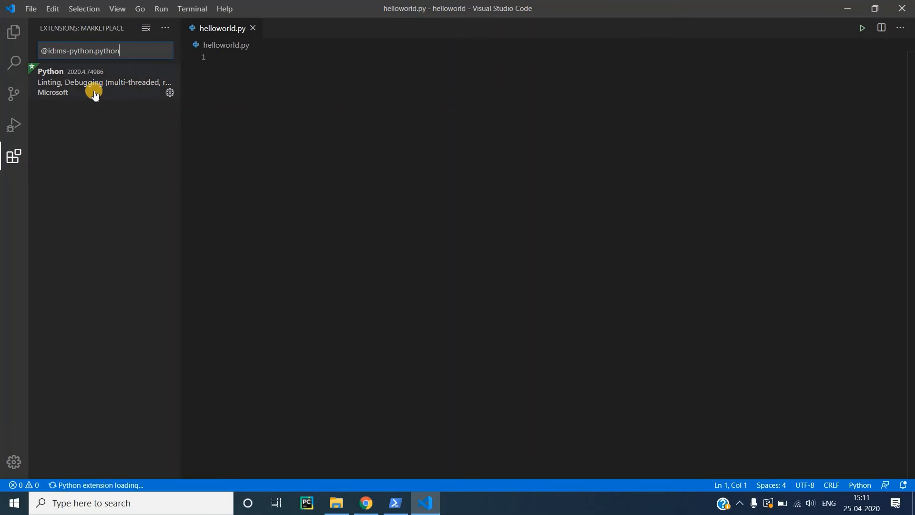
{"action": "mouse_move", "coordinate": [13, 38]}
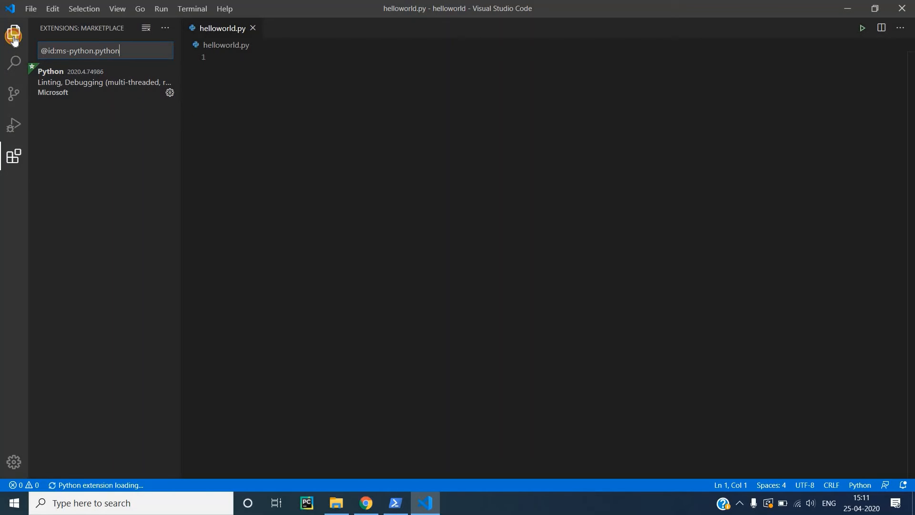
{"action": "left_click", "coordinate": [13, 31]}
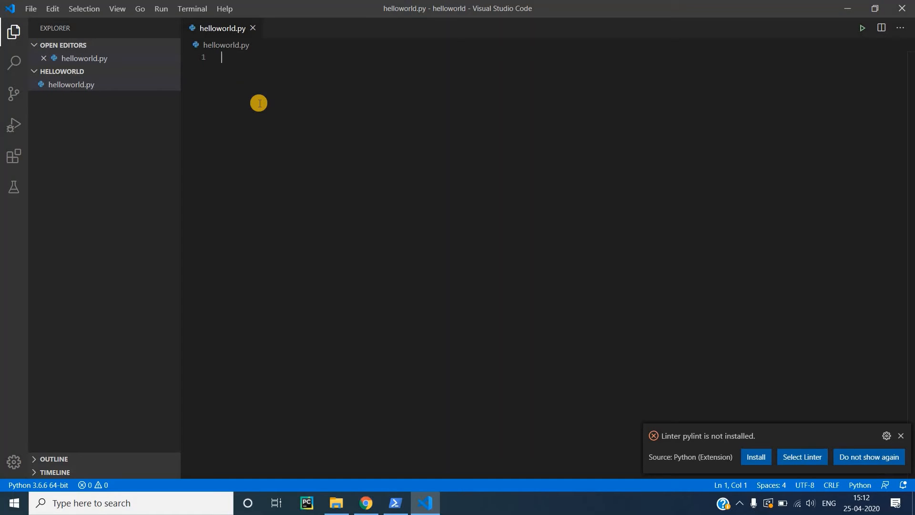
- Write the line print("Hello World!") in the helloworld.py editor
{"action": "left_click", "coordinate": [755, 458]}
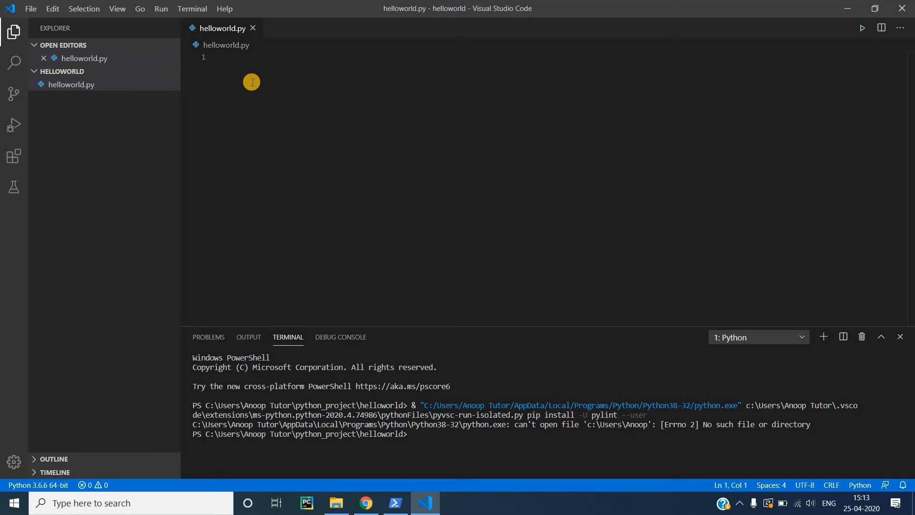
{"action": "type", "text": "pri"}
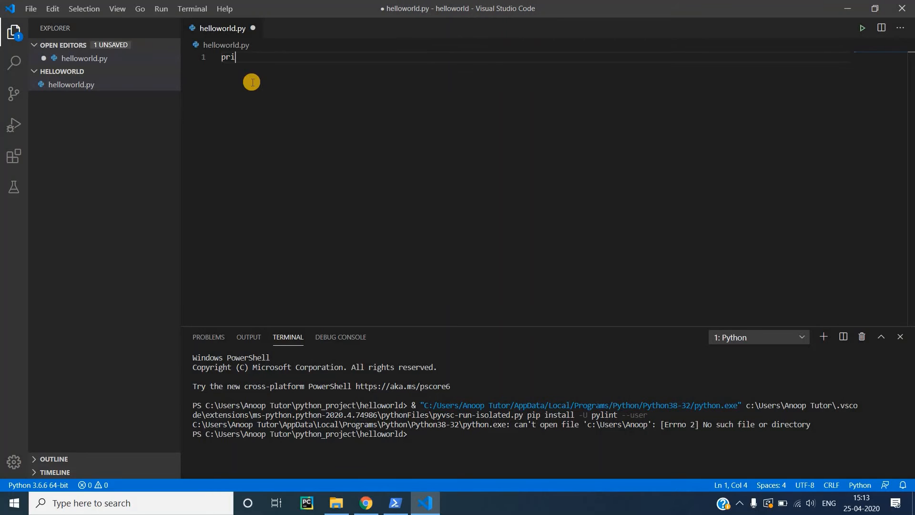
{"action": "type", "text": "nt(\"\")"}
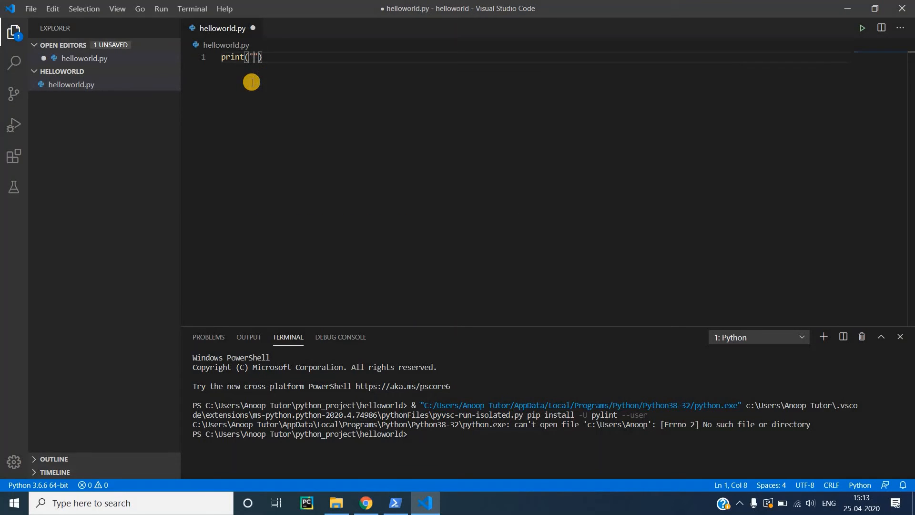
{"action": "type", "text": "Hello Worl"}
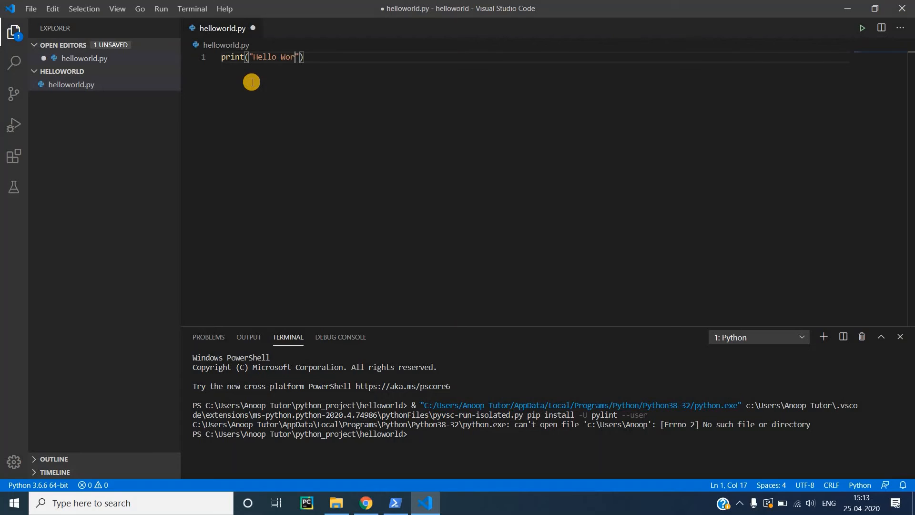
{"action": "type", "text": "ld!"}
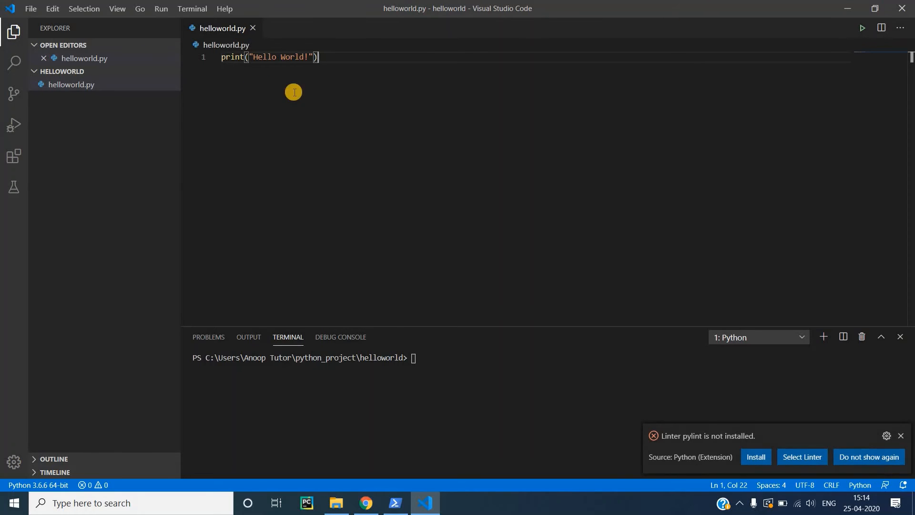
{"action": "mouse_move", "coordinate": [245, 24]}
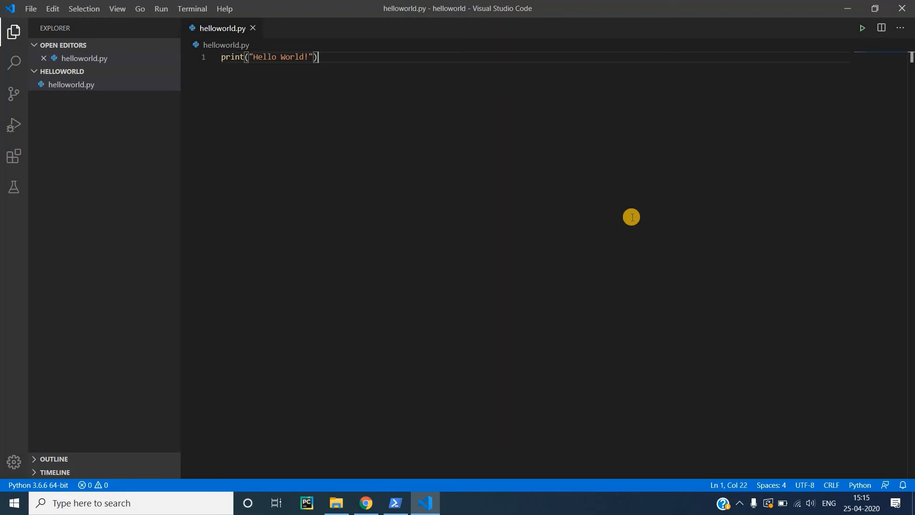
{"action": "mouse_move", "coordinate": [458, 342]}
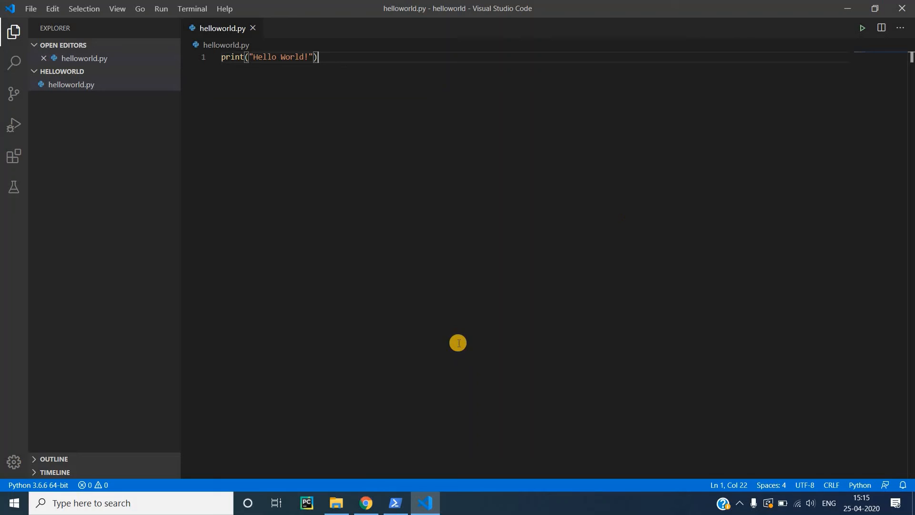
{"action": "mouse_move", "coordinate": [395, 502]}
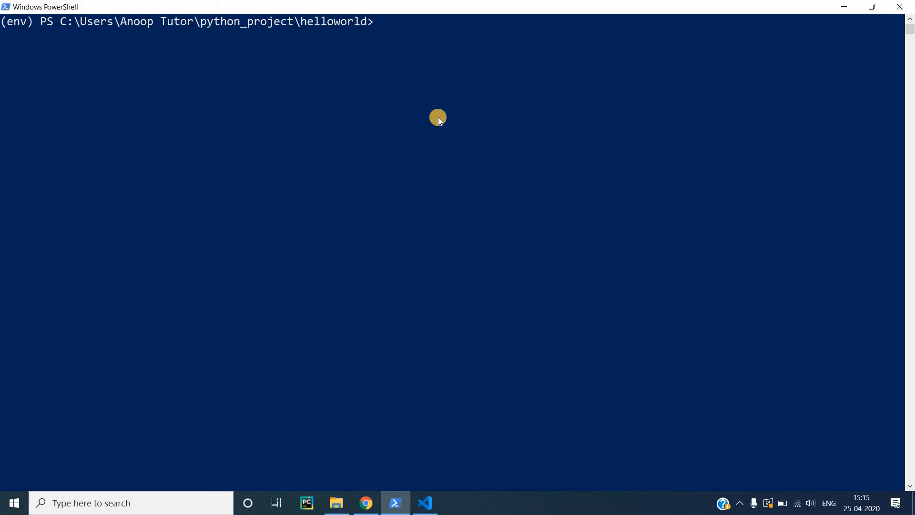
- List the folder with ls, then run python helloworld.py to print Hello World!
{"action": "type", "text": "ls"}
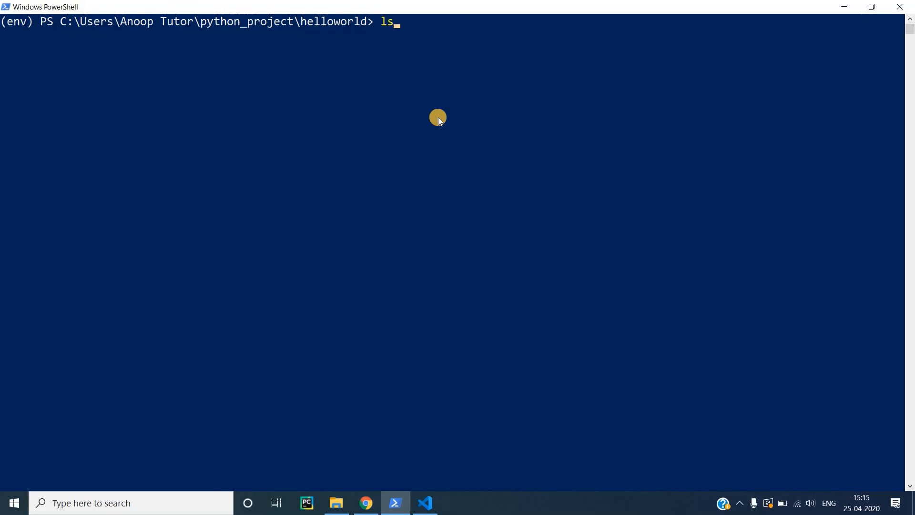
{"action": "key", "text": "Return"}
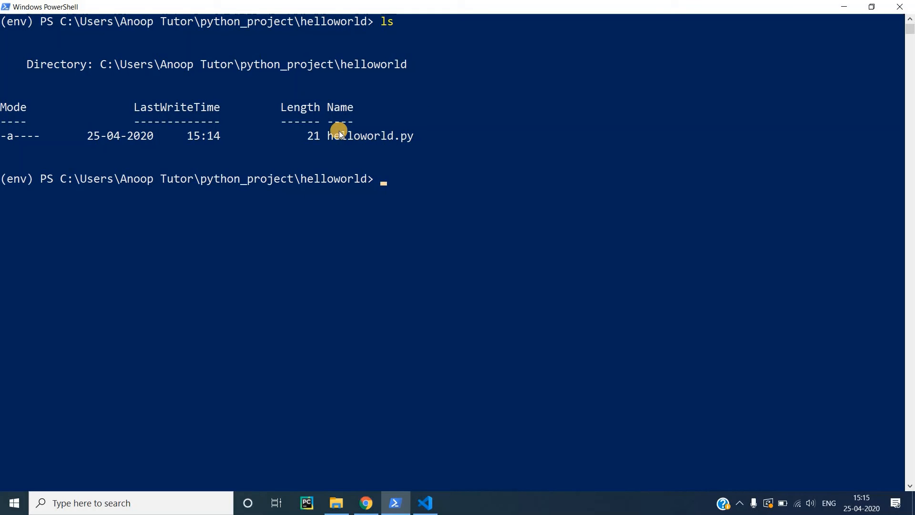
{"action": "mouse_move", "coordinate": [418, 193]}
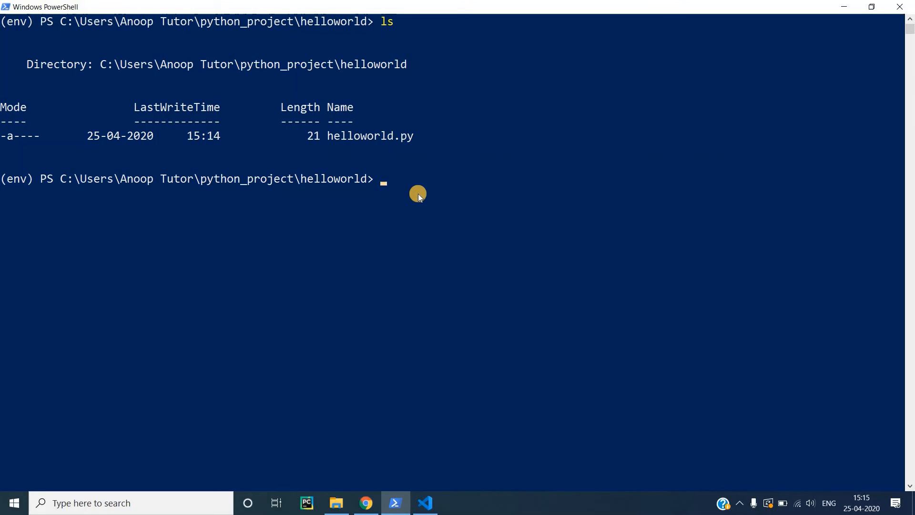
{"action": "type", "text": "pytho"}
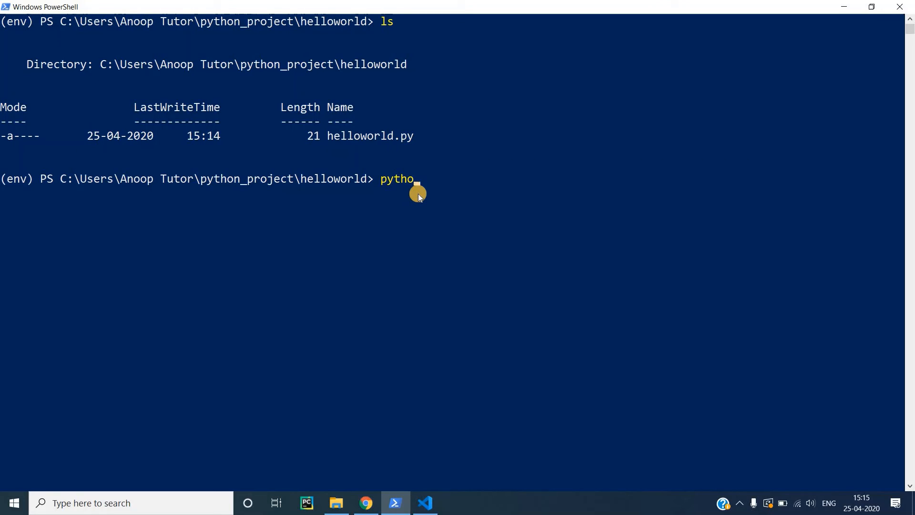
{"action": "type", "text": "n"}
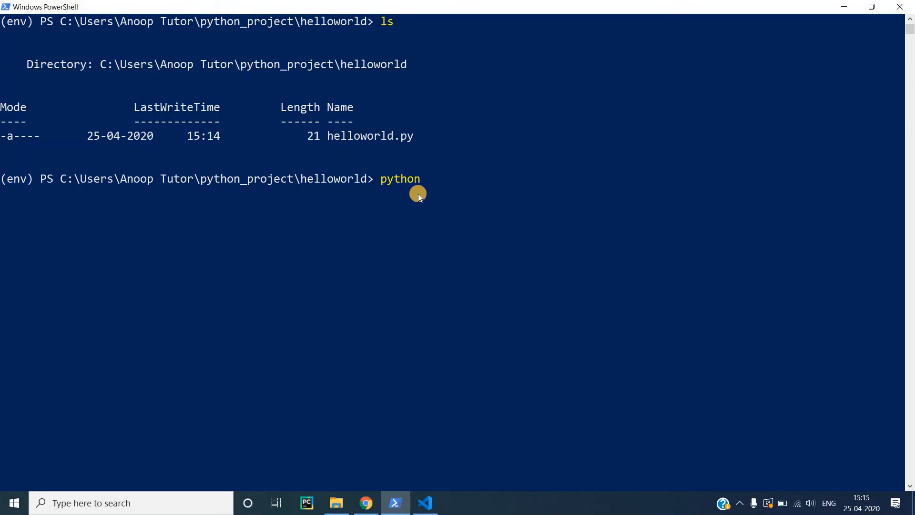
{"action": "type", "text": ".\\helloworld.py"}
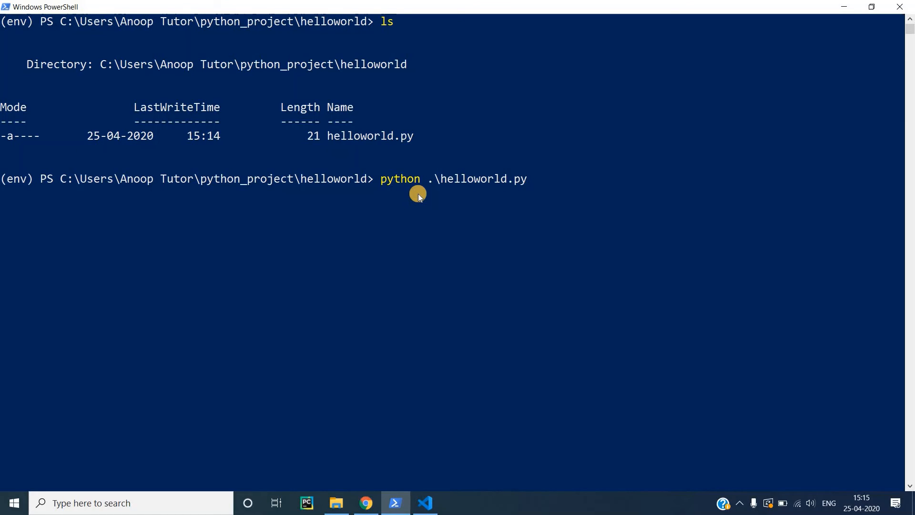
{"action": "key", "text": "Backspace"}
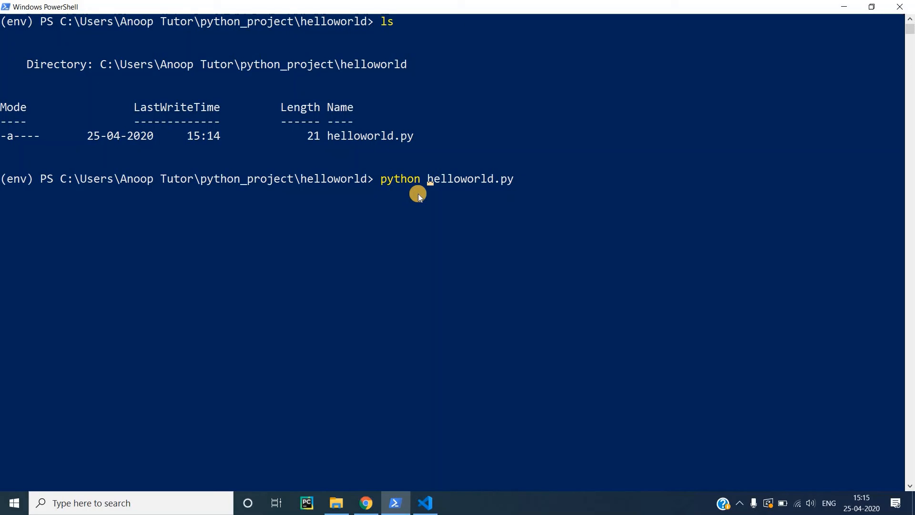
{"action": "key", "text": "Return"}
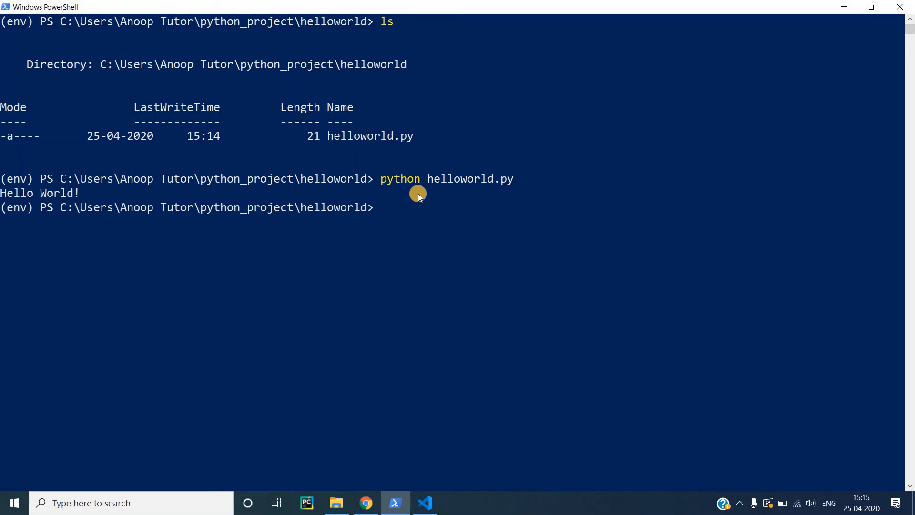
{"action": "mouse_move", "coordinate": [15, 197]}
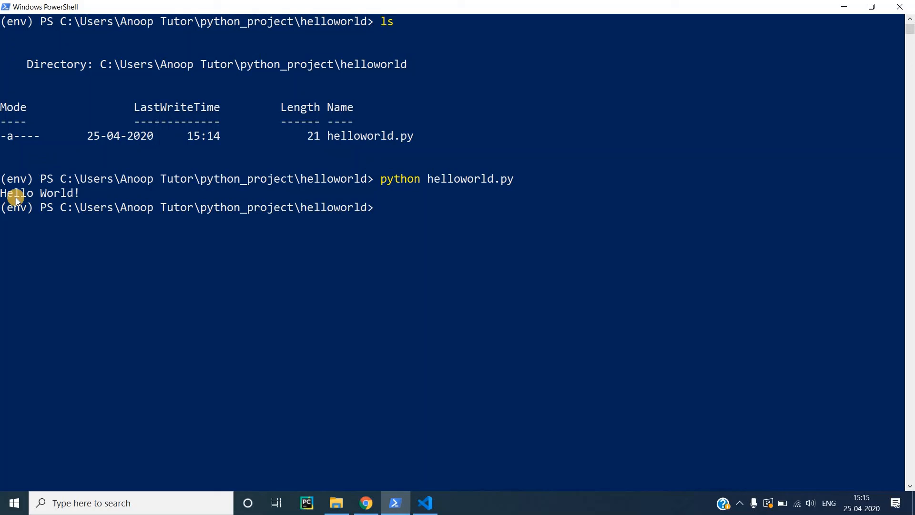